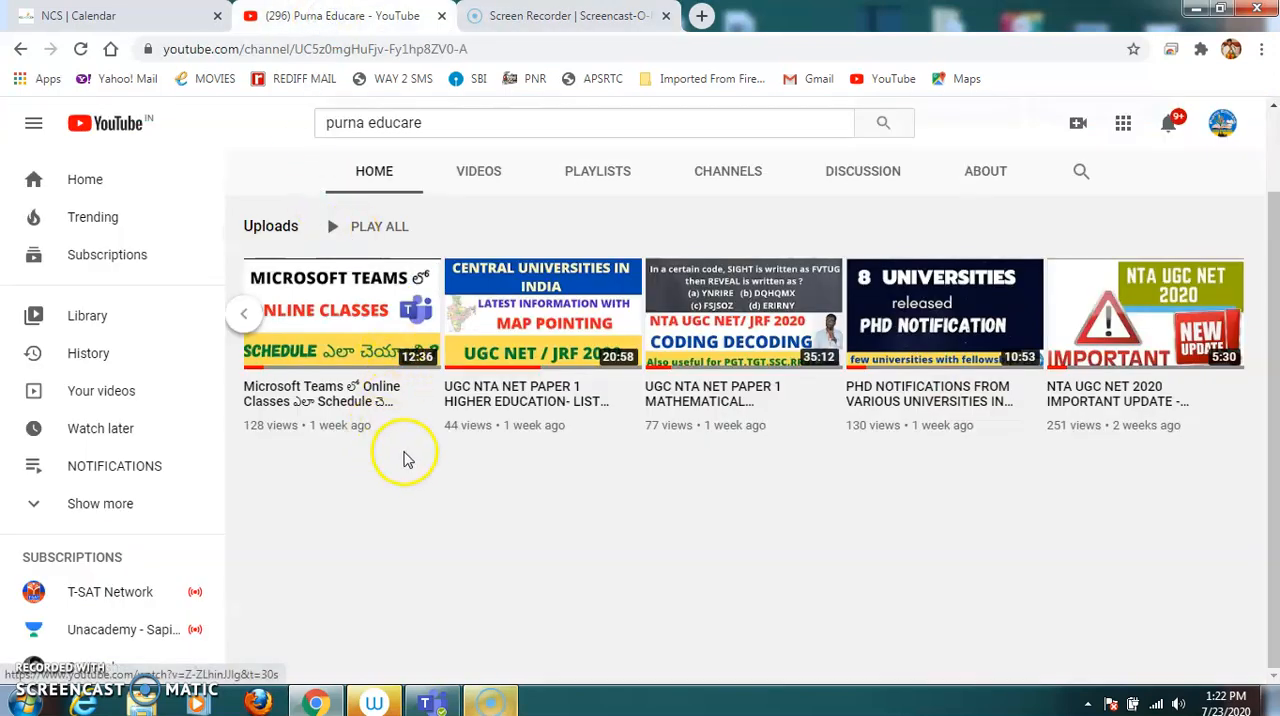
# - Open the Videos tab of the Purna Educare channel on YouTube
pyautogui.scroll(3)
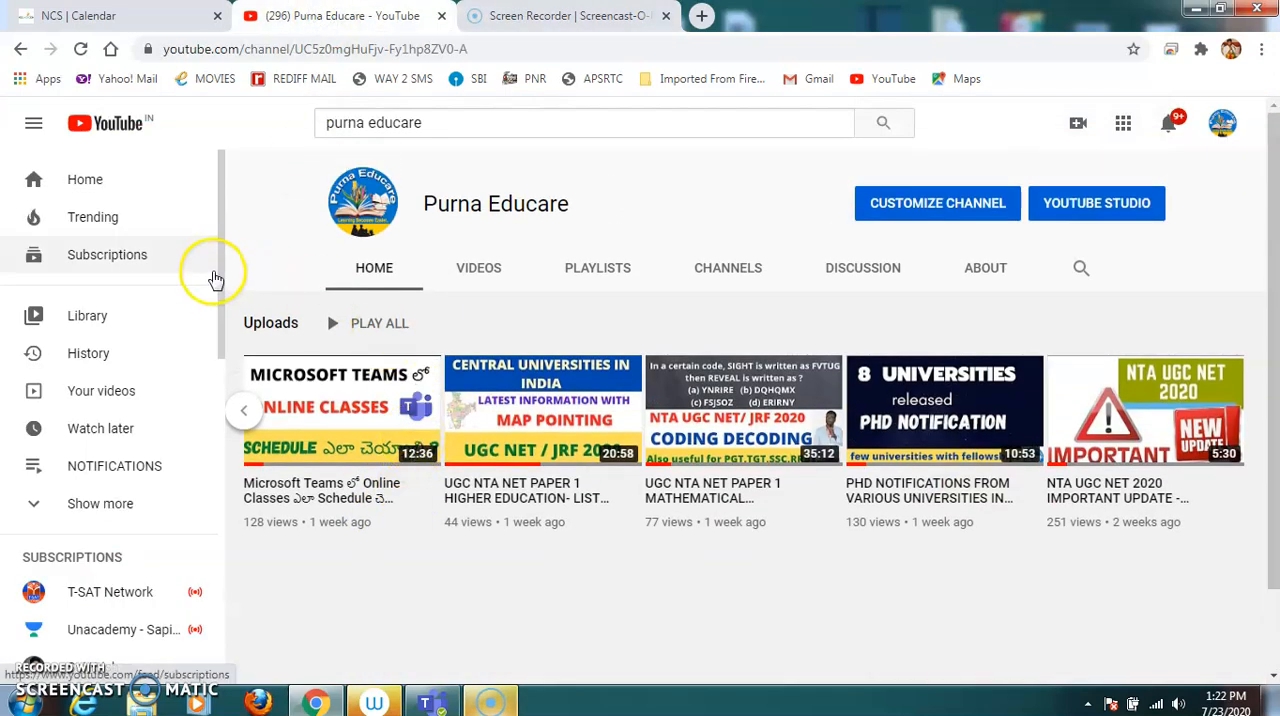
pyautogui.moveTo(280, 237)
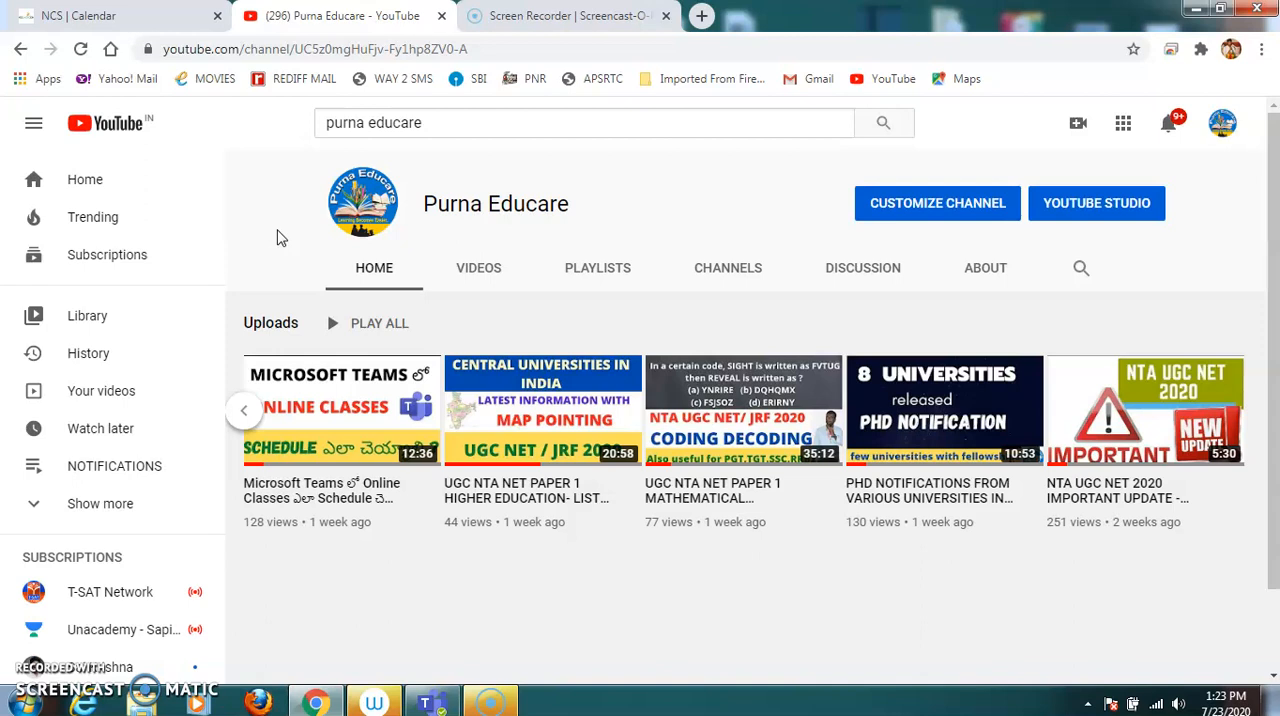
pyautogui.moveTo(1256, 470)
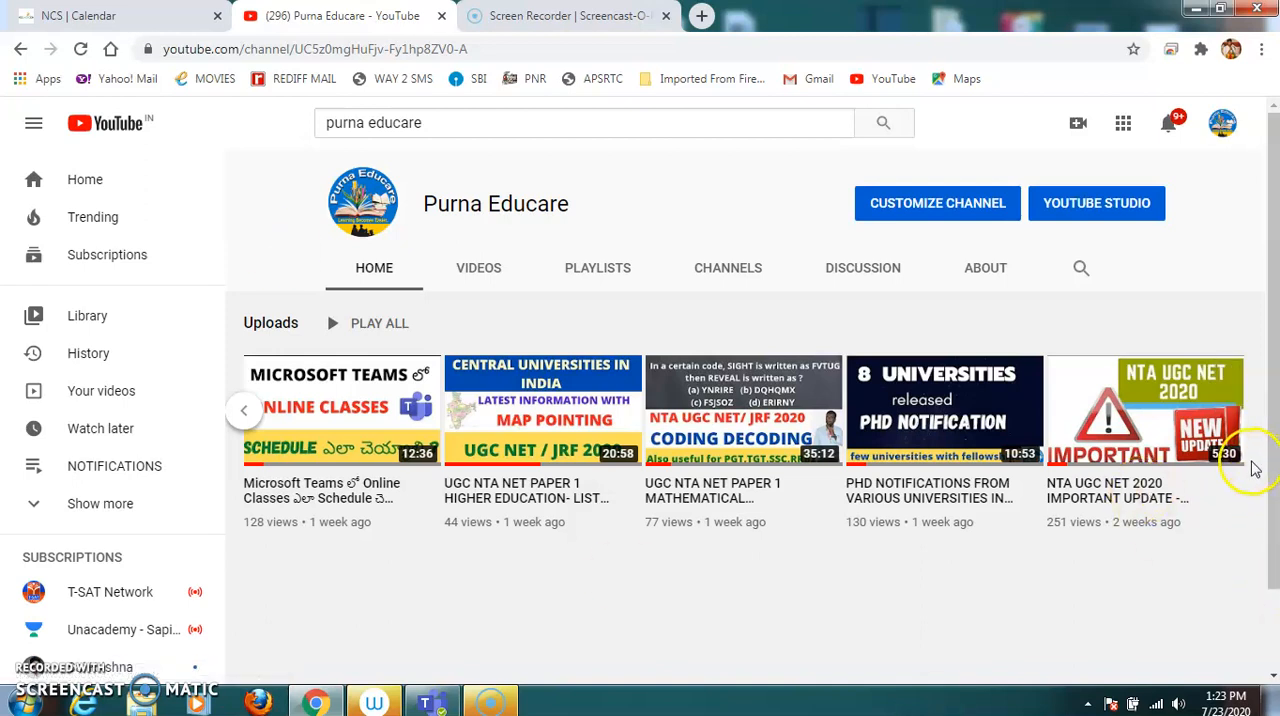
pyautogui.click(478, 267)
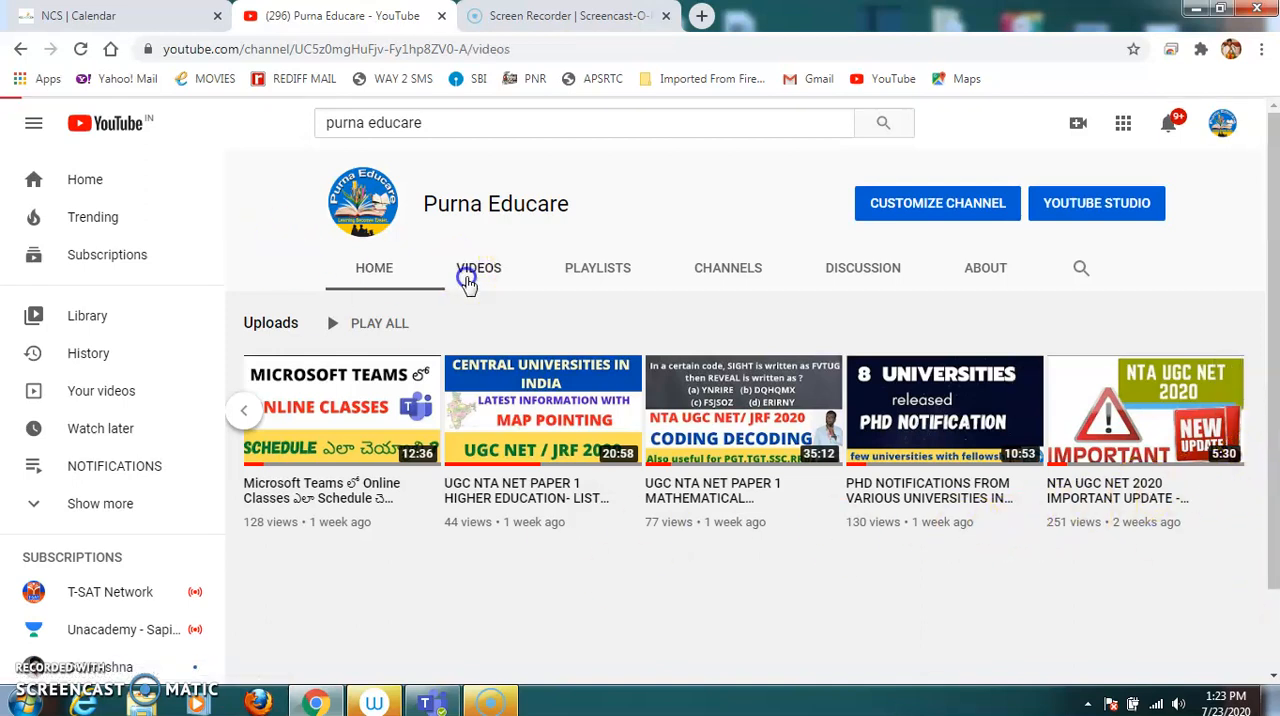
pyautogui.click(478, 267)
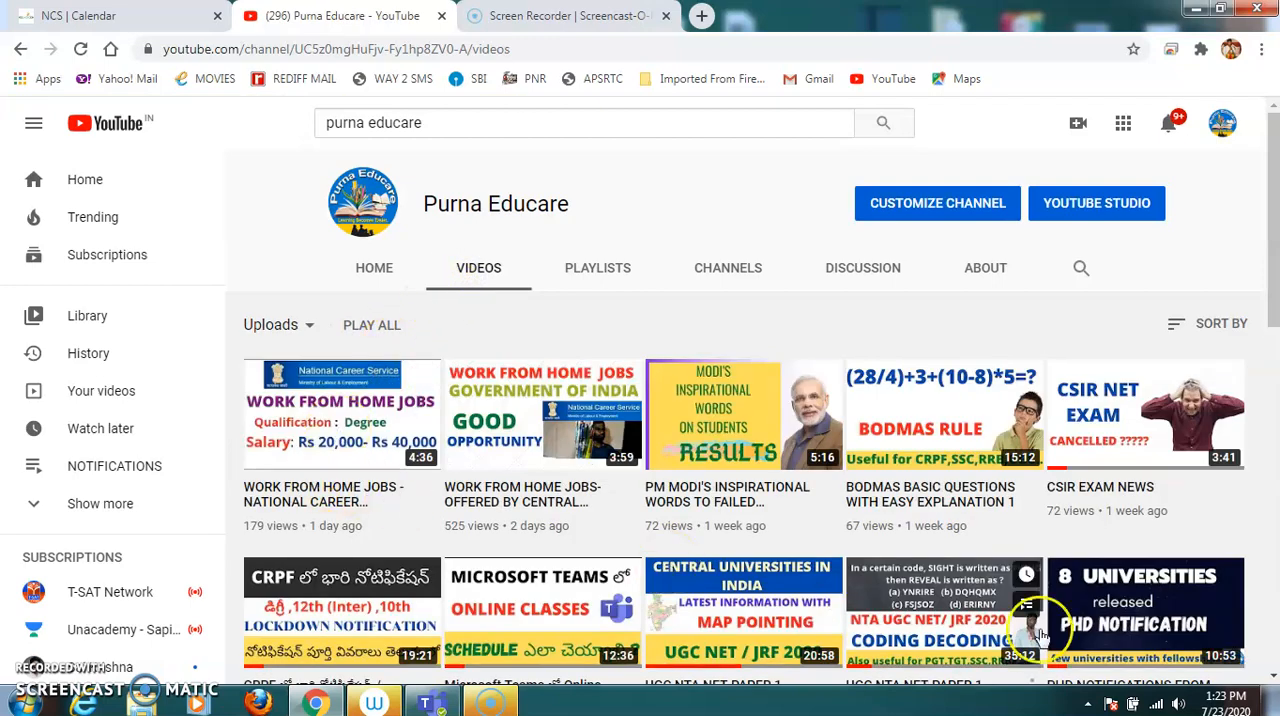
pyautogui.scroll(-3)
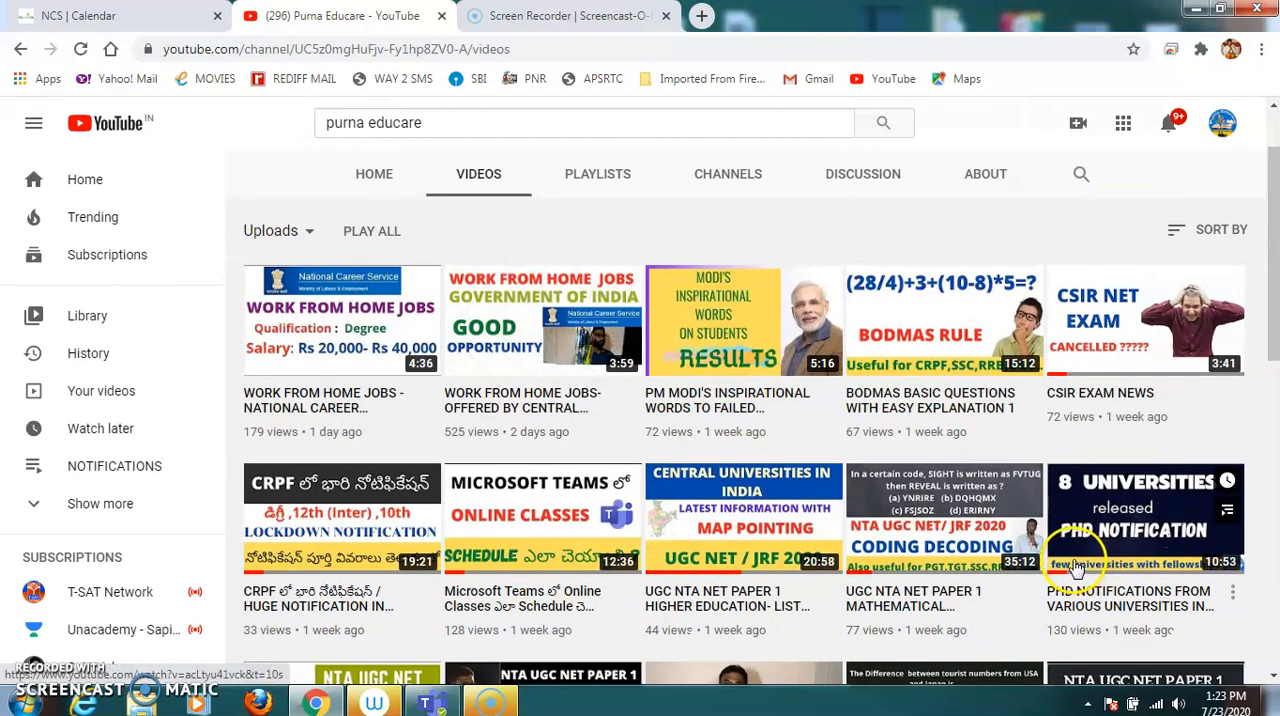
pyautogui.scroll(-3)
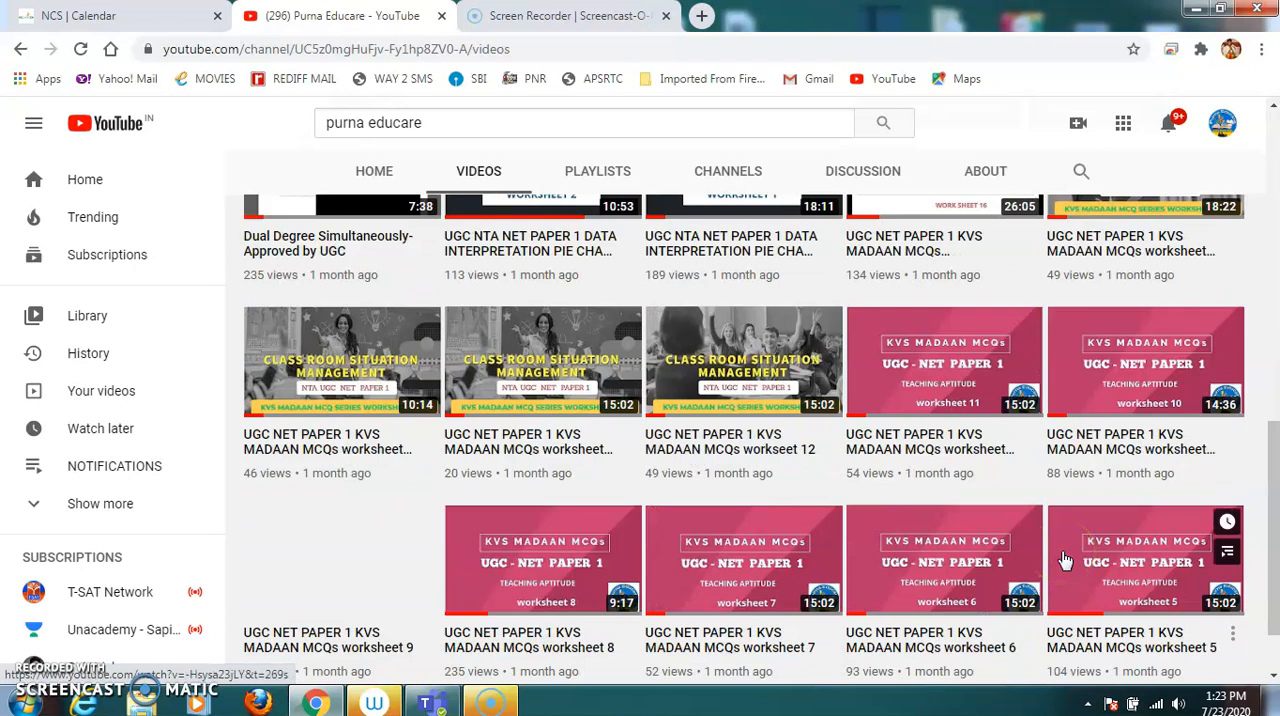
pyautogui.scroll(-3)
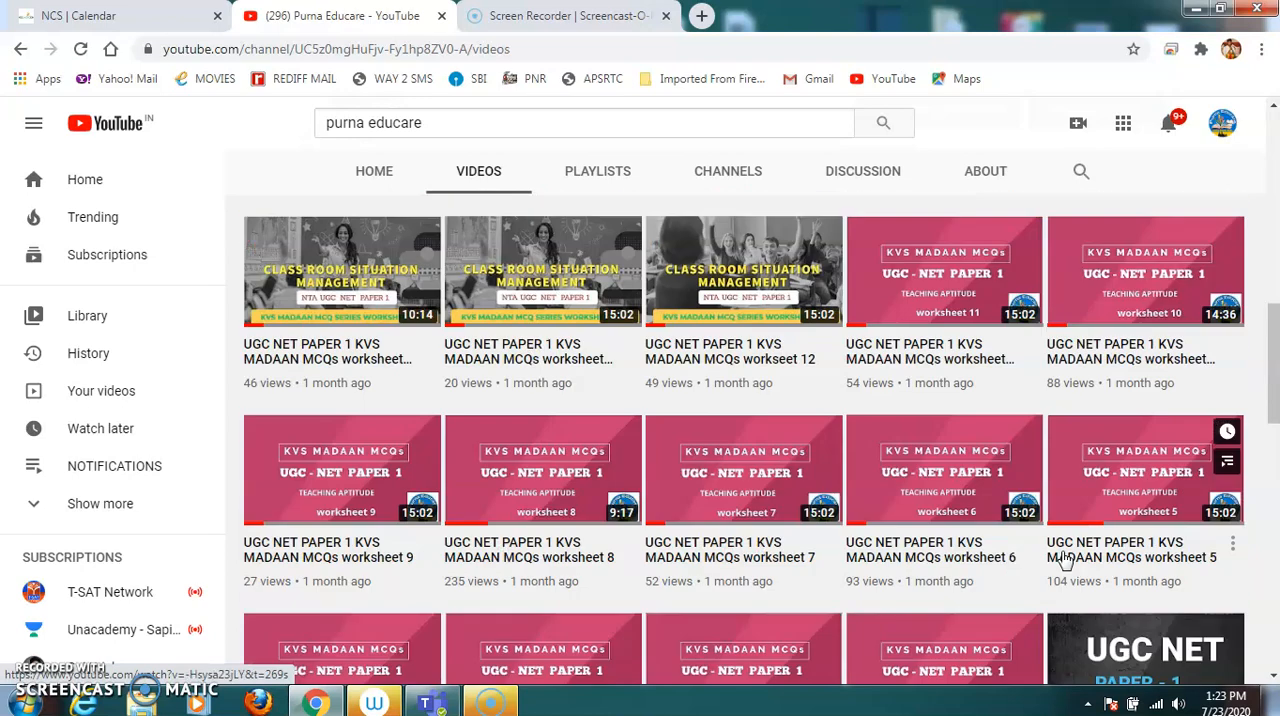
pyautogui.scroll(3)
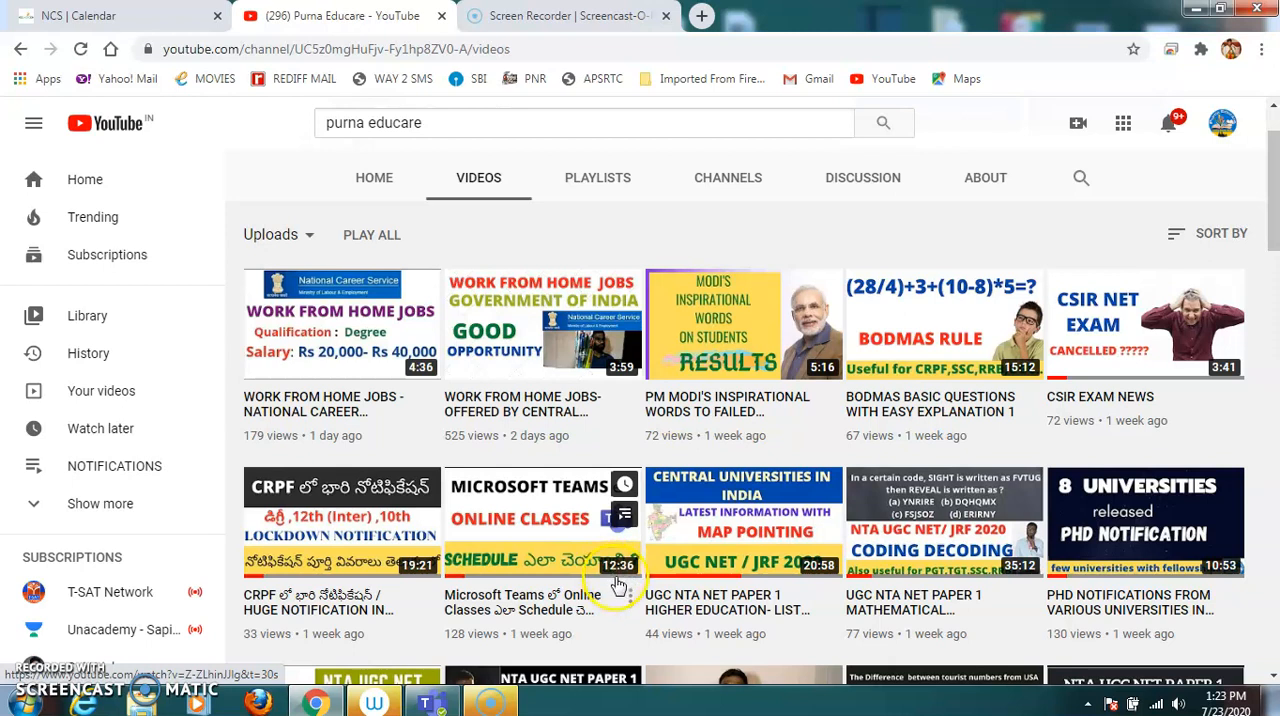
pyautogui.moveTo(883, 465)
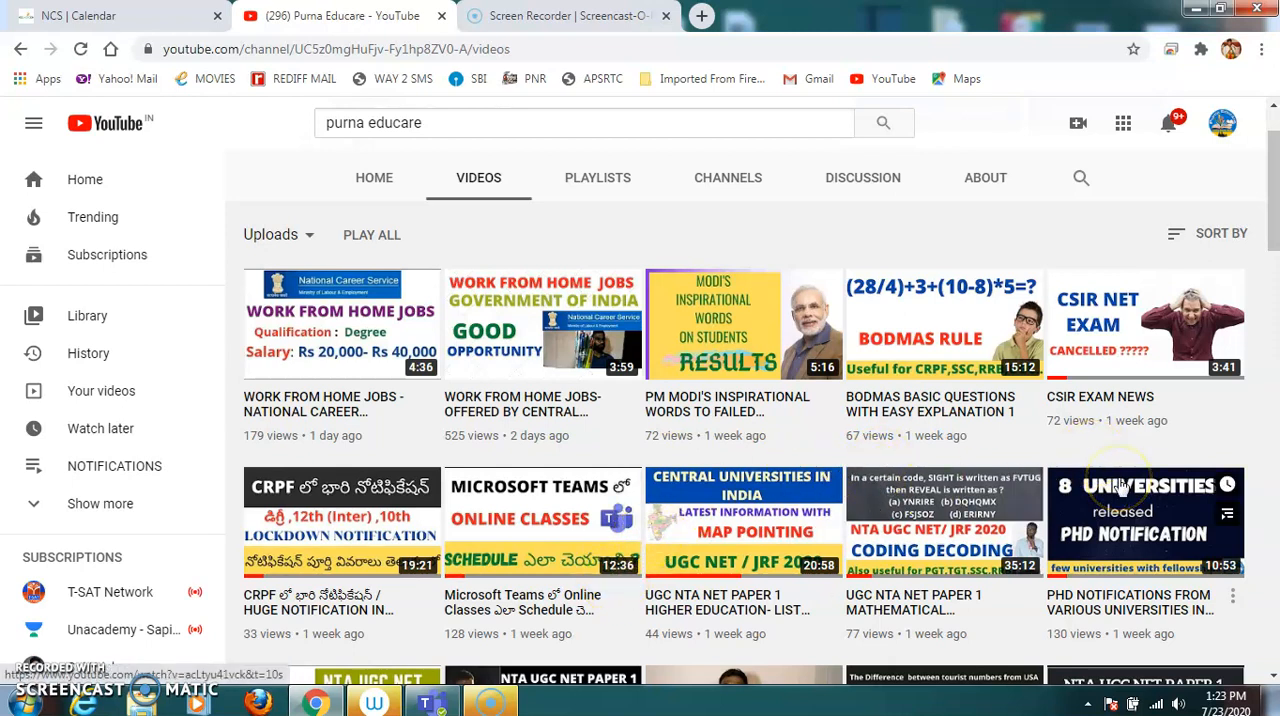
pyautogui.moveTo(1100, 445)
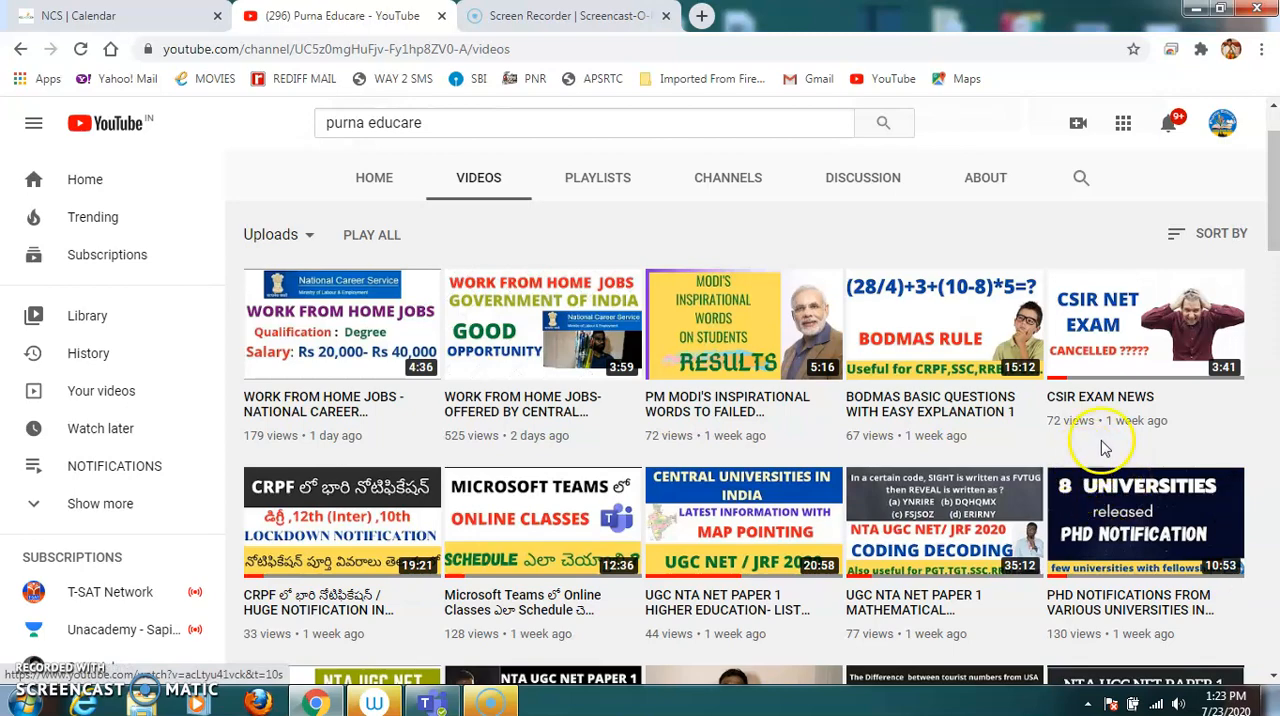
# - Scroll through the channel's uploaded videos, newest first
pyautogui.scroll(-3)
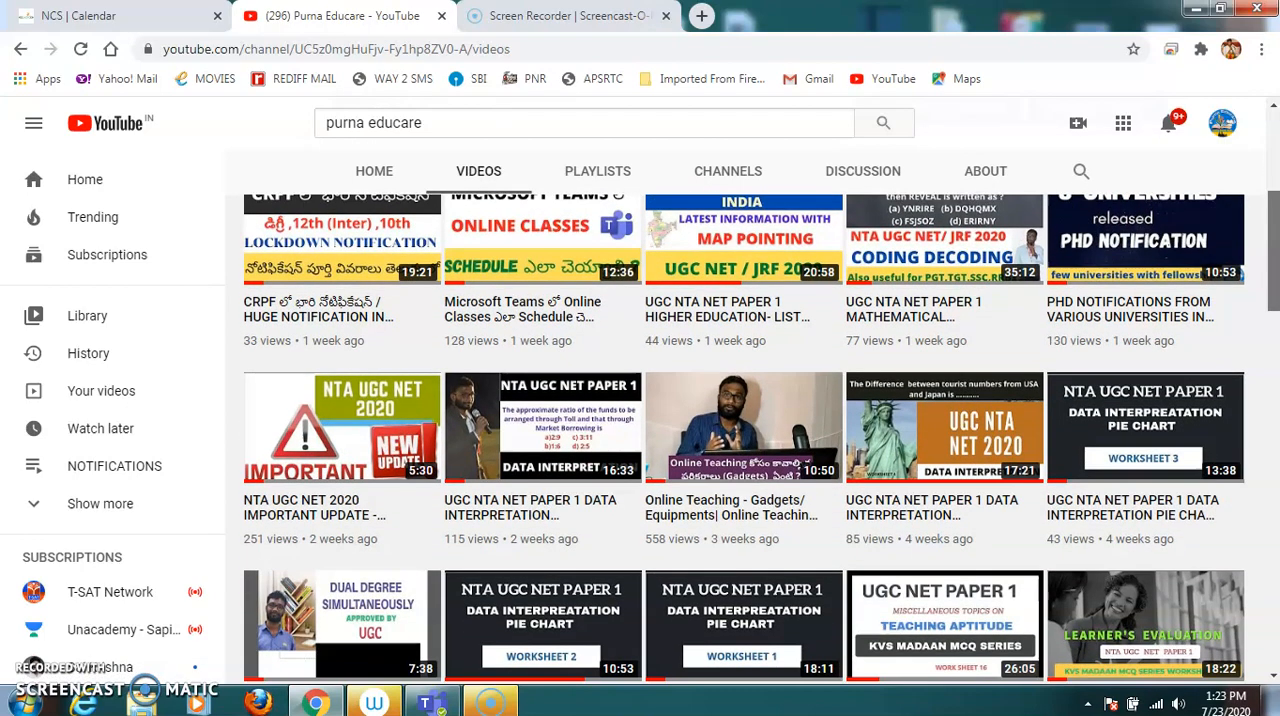
pyautogui.scroll(-3)
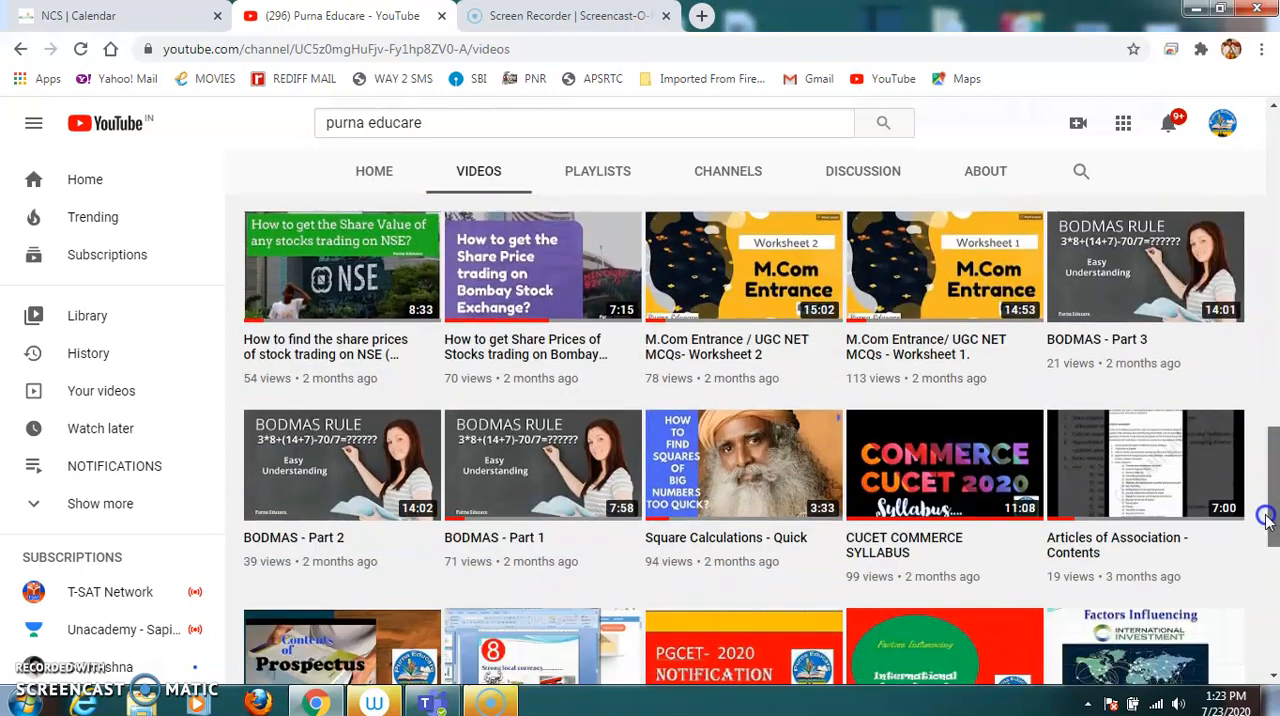
pyautogui.scroll(3)
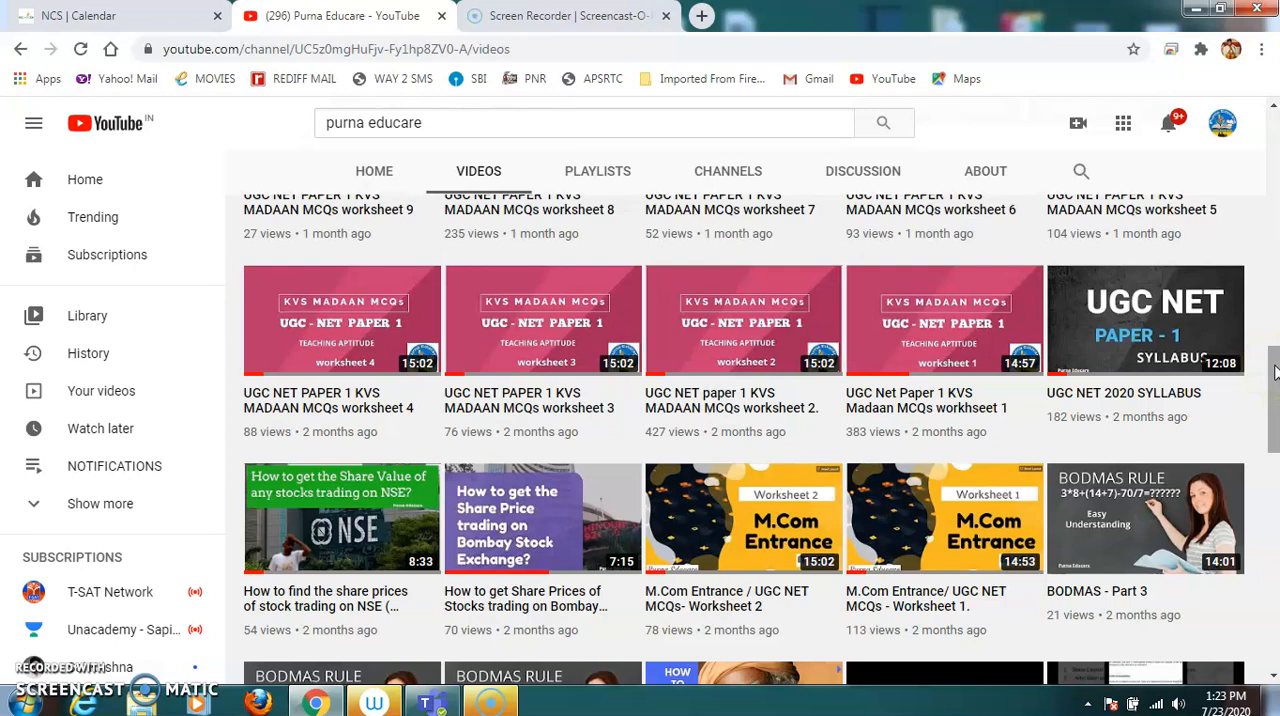
pyautogui.scroll(-3)
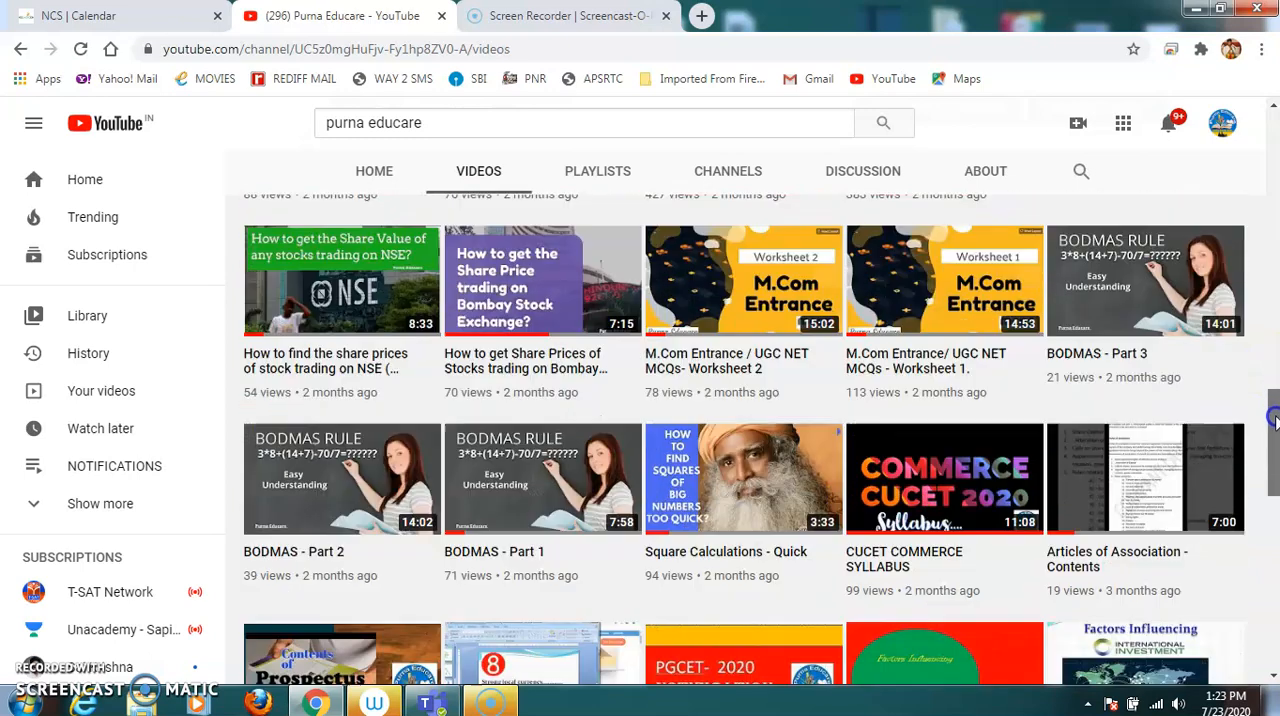
pyautogui.scroll(-3)
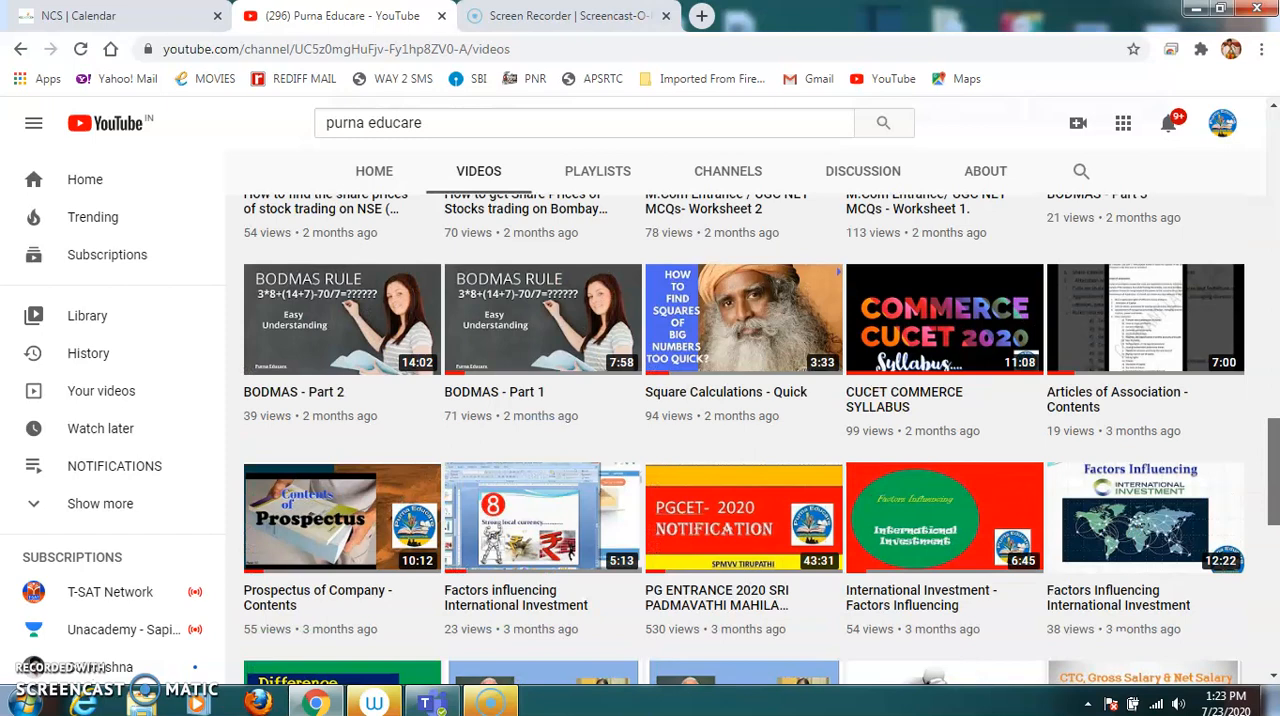
pyautogui.scroll(-3)
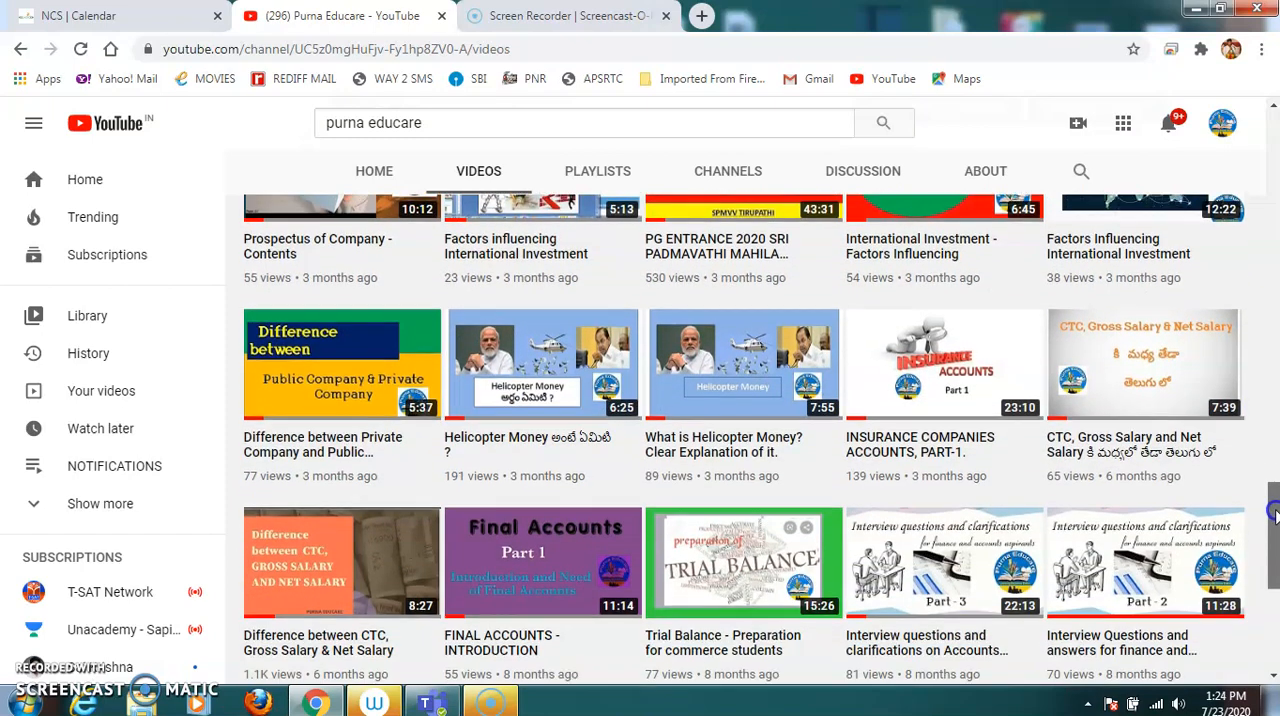
pyautogui.scroll(-3)
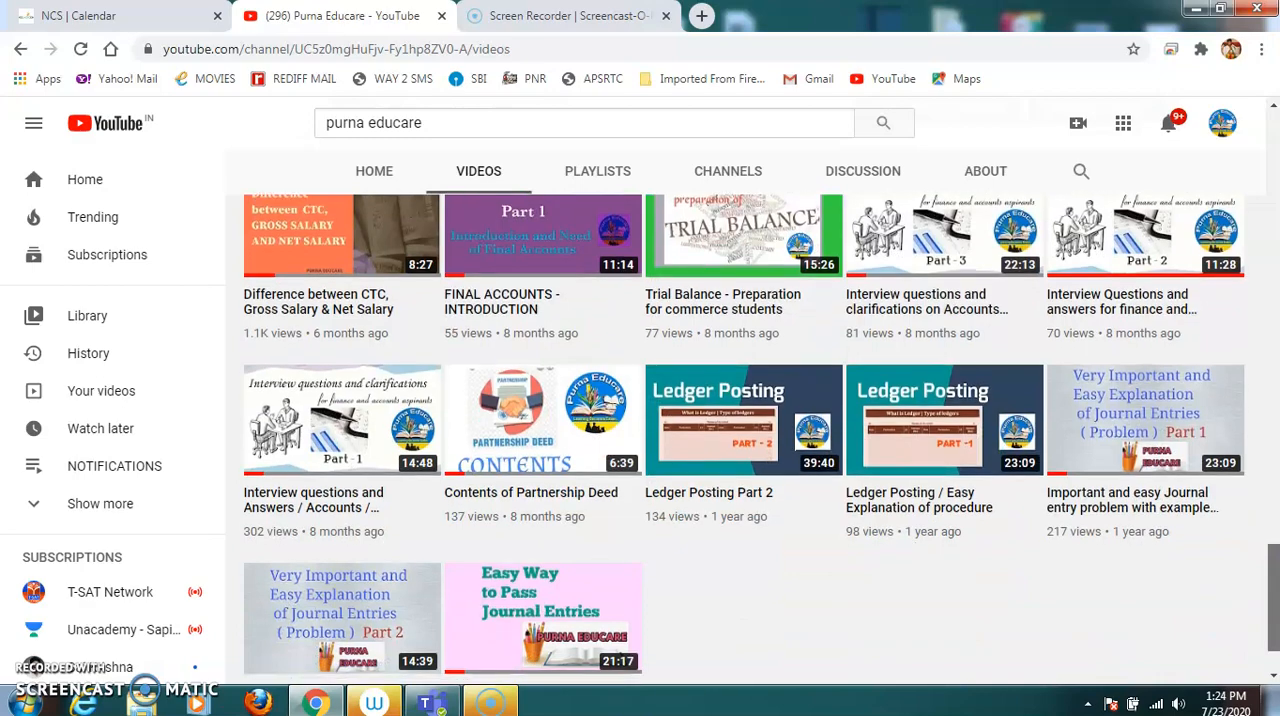
pyautogui.scroll(3)
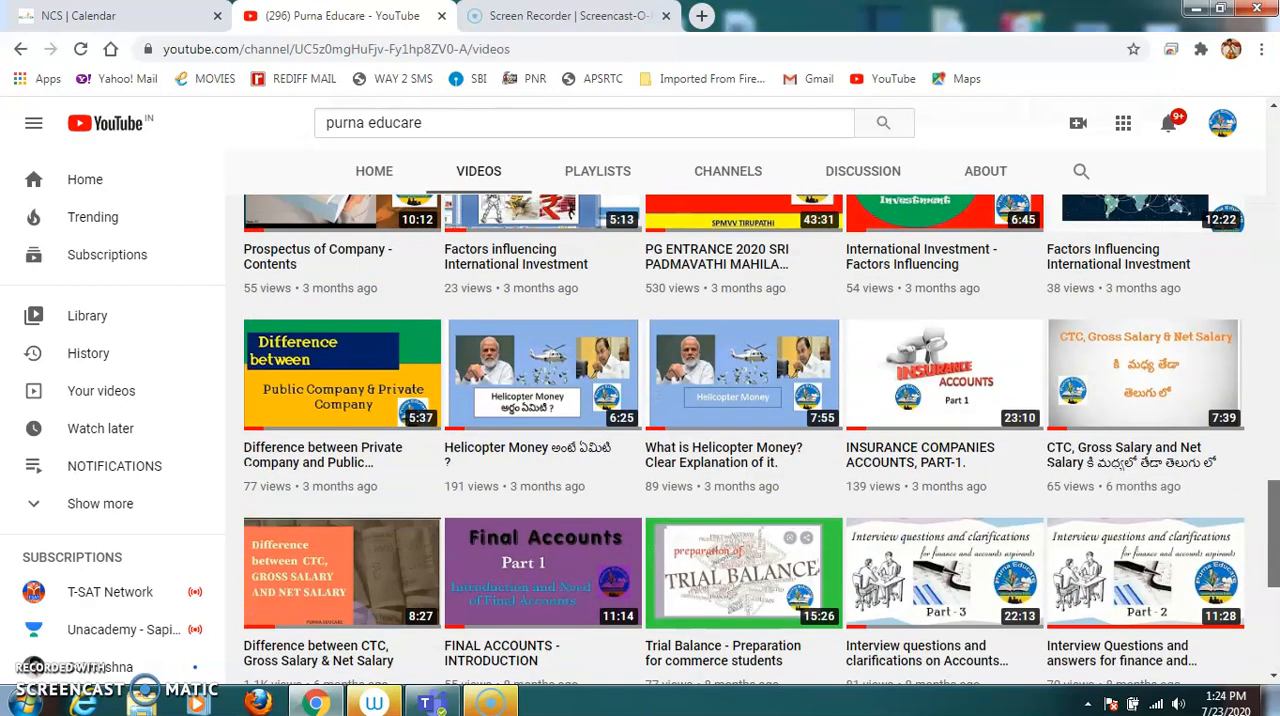
pyautogui.scroll(-3)
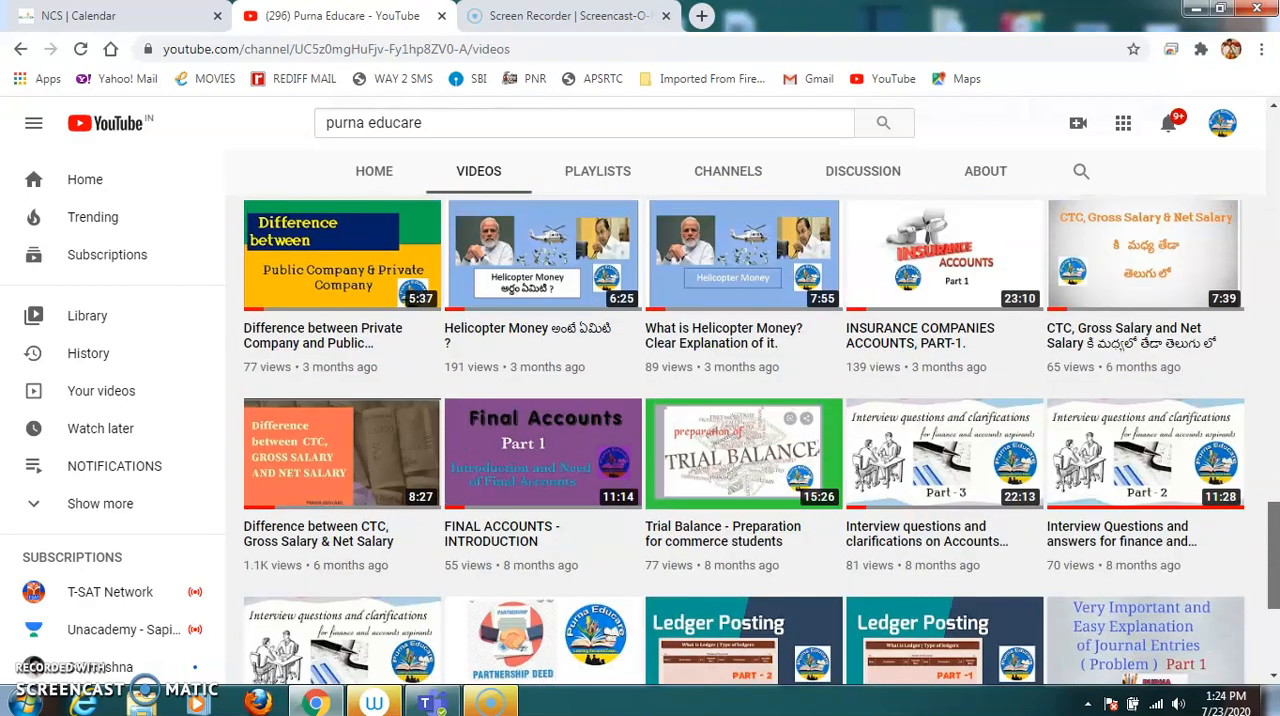
pyautogui.scroll(-3)
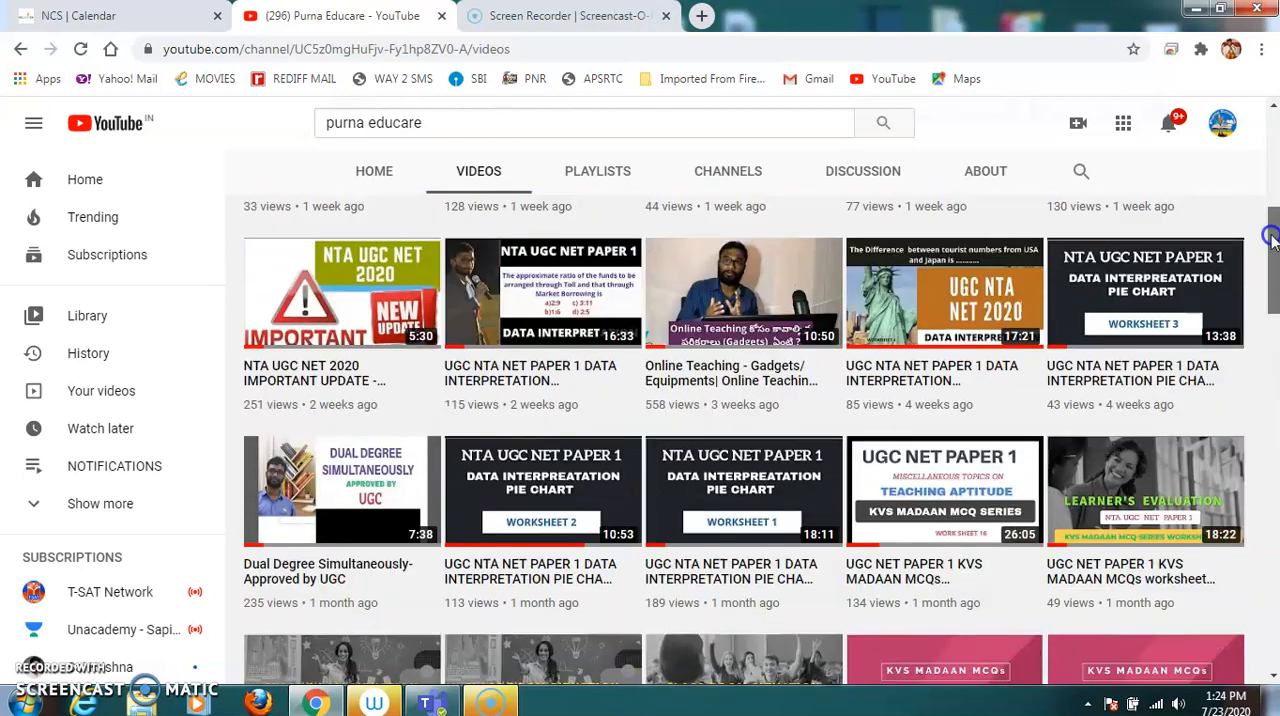
pyautogui.scroll(3)
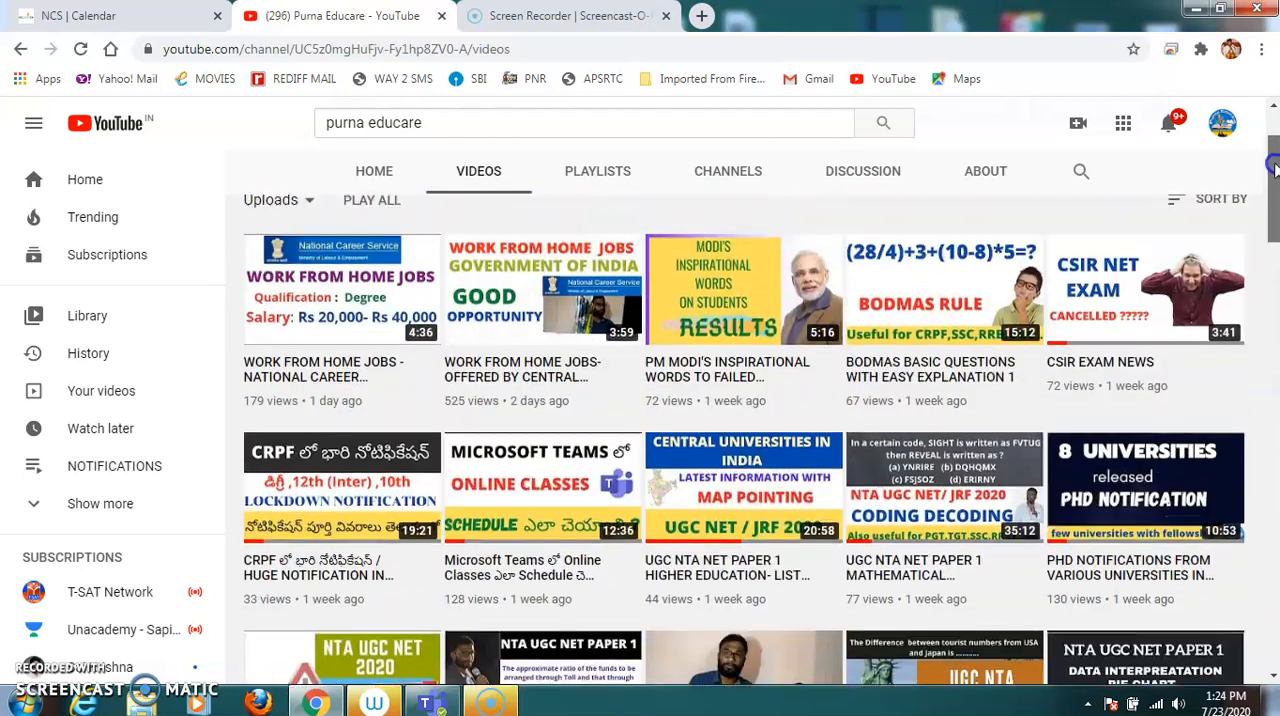
pyautogui.scroll(3)
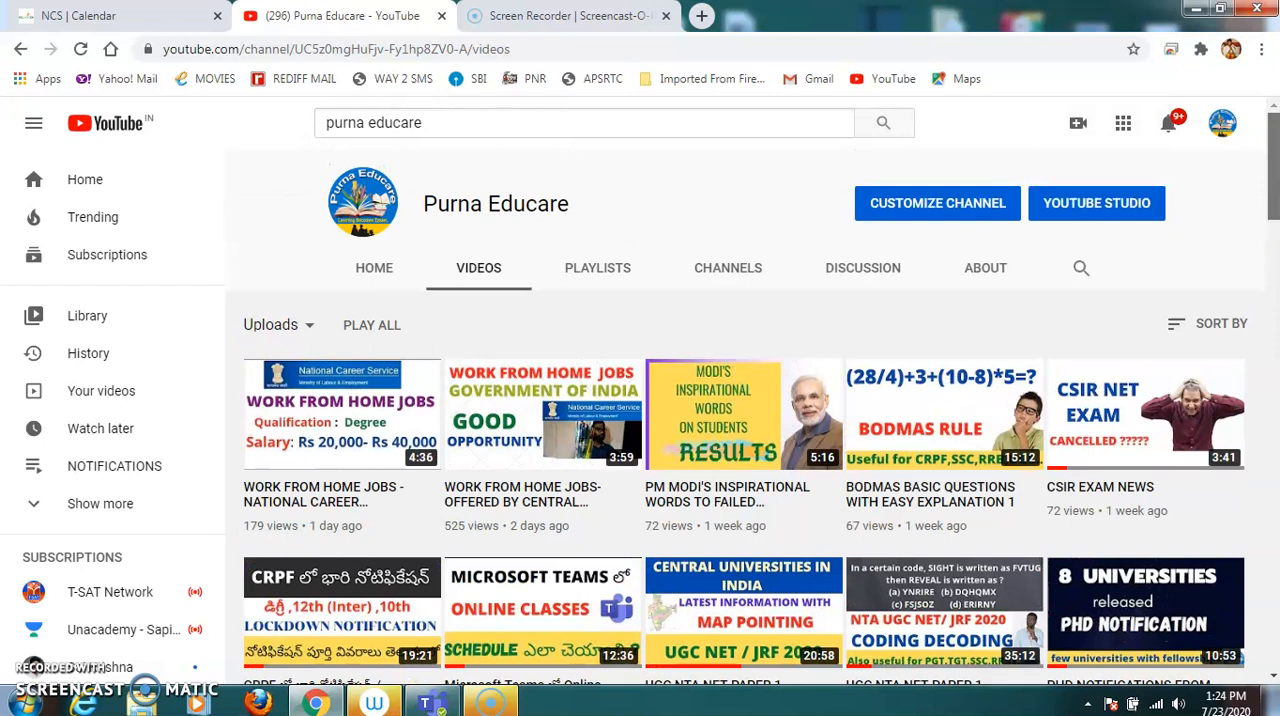
pyautogui.moveTo(915, 228)
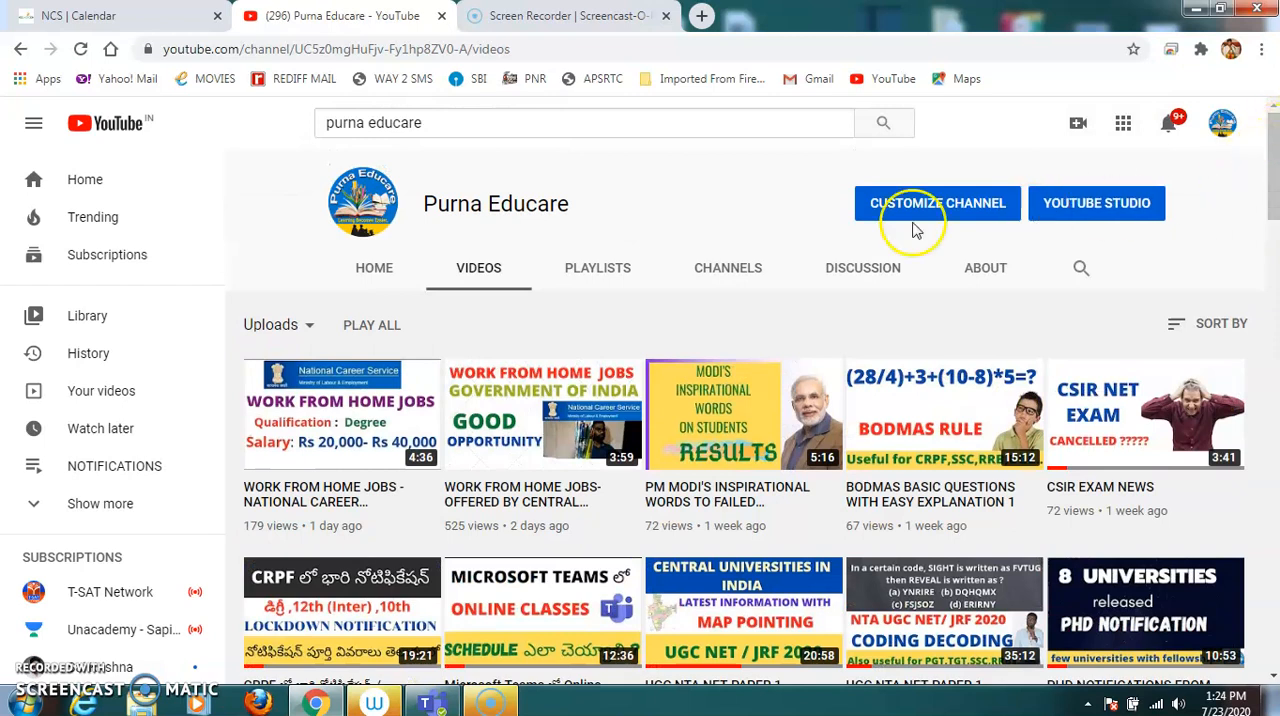
pyautogui.moveTo(95, 15)
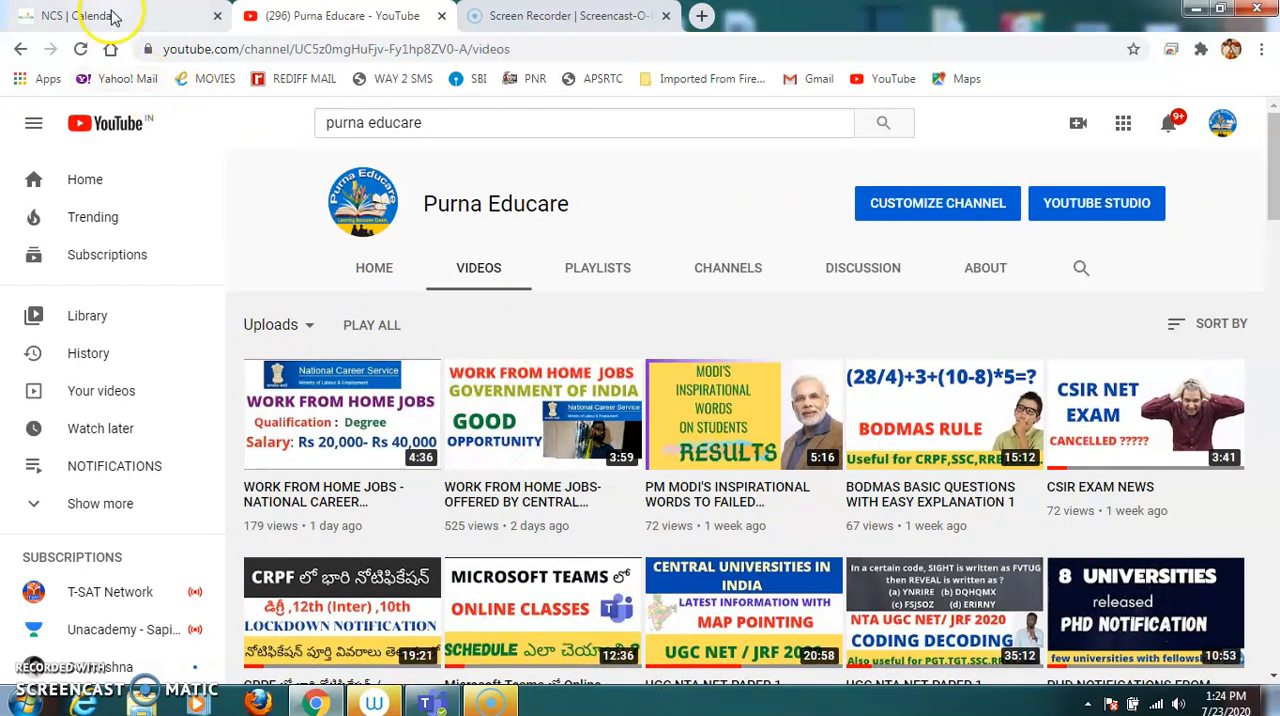
# - Return to the NCS Calendar tab and browse the July–September 2020 job fair dates
pyautogui.click(120, 15)
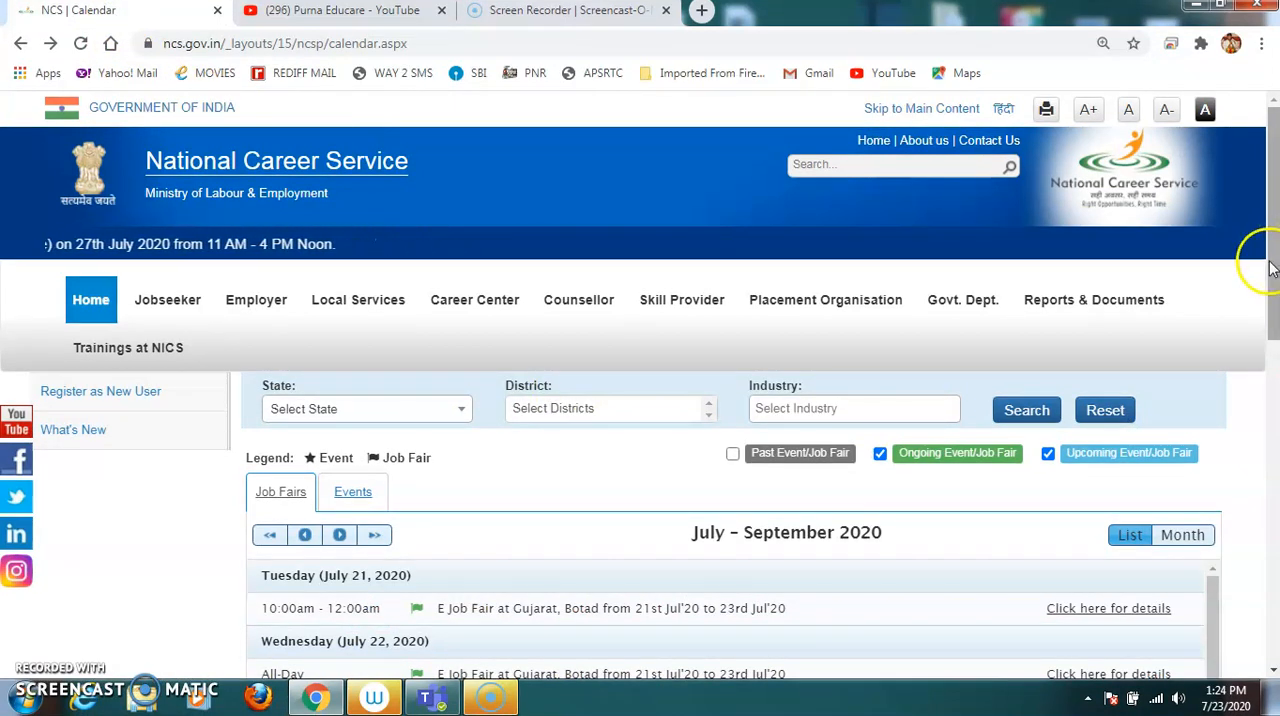
pyautogui.scroll(-3)
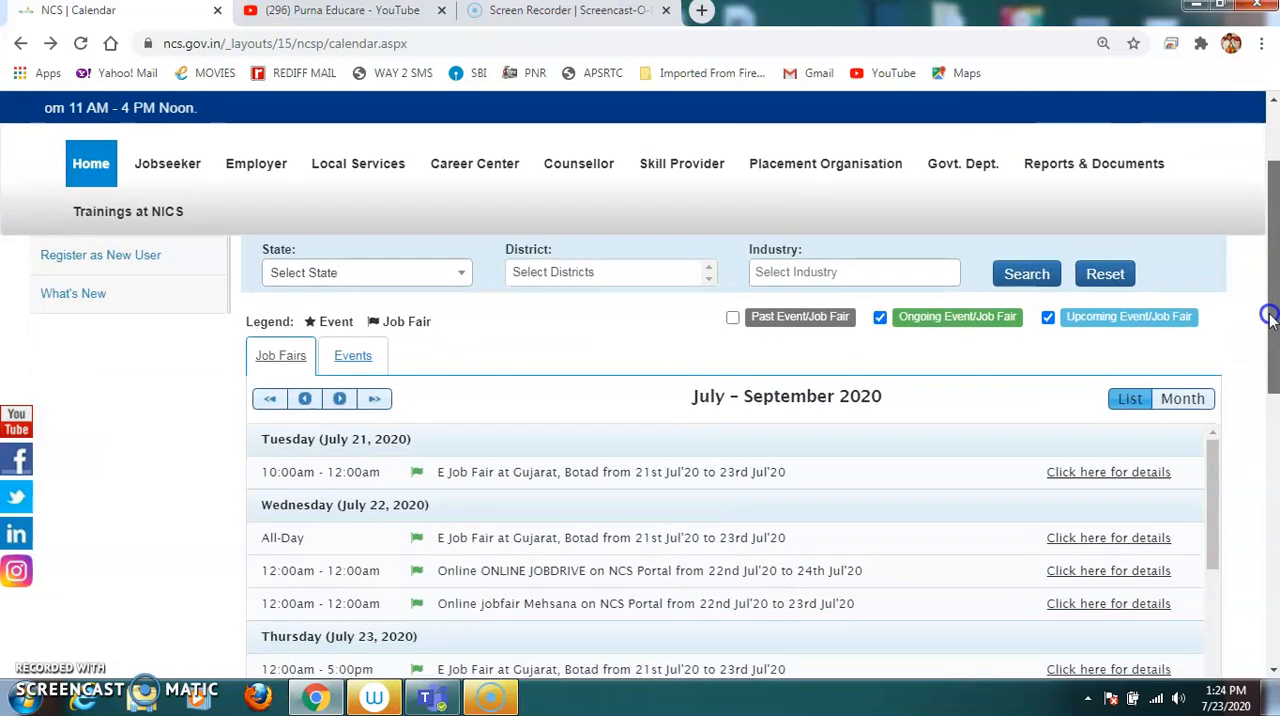
pyautogui.scroll(-3)
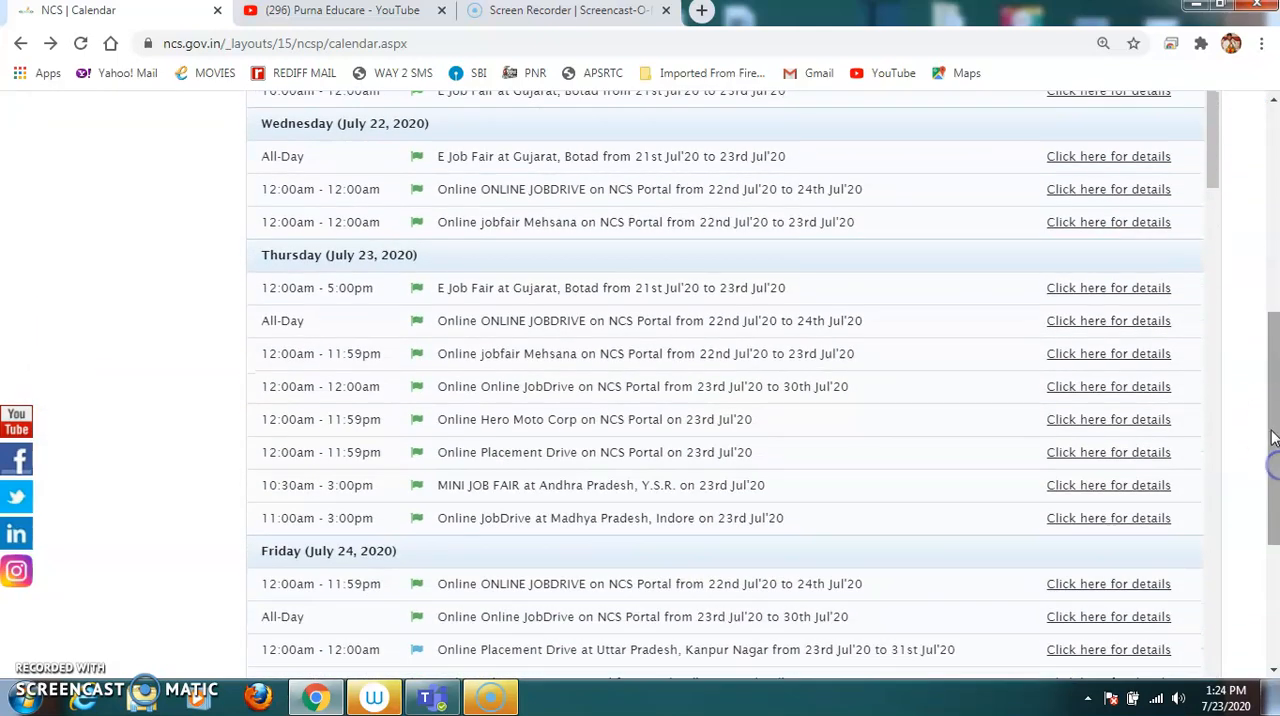
pyautogui.scroll(-3)
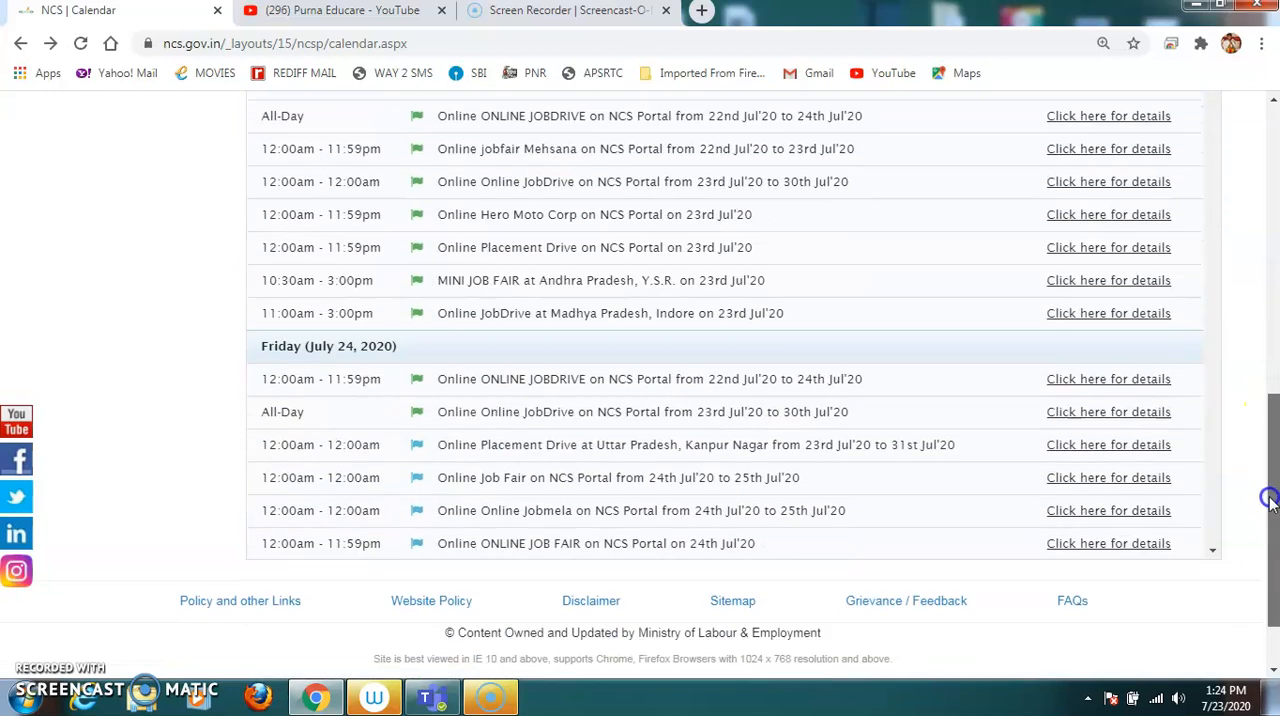
pyautogui.scroll(3)
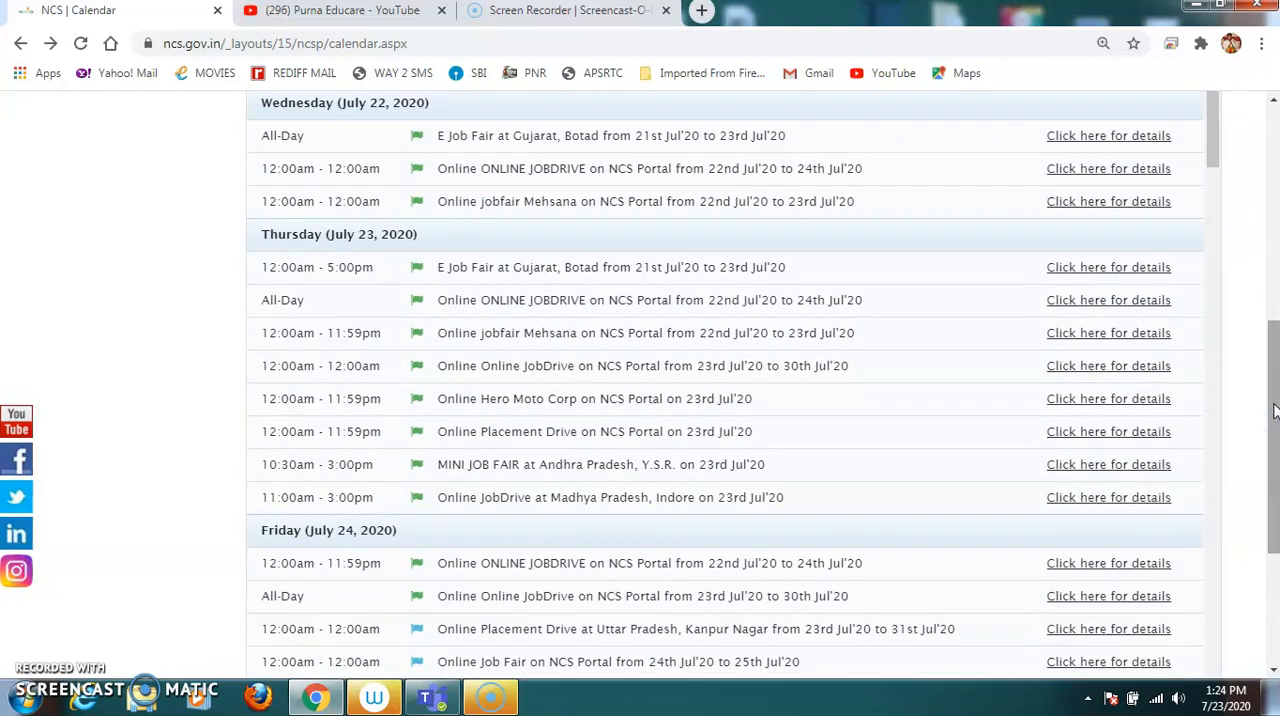
pyautogui.scroll(3)
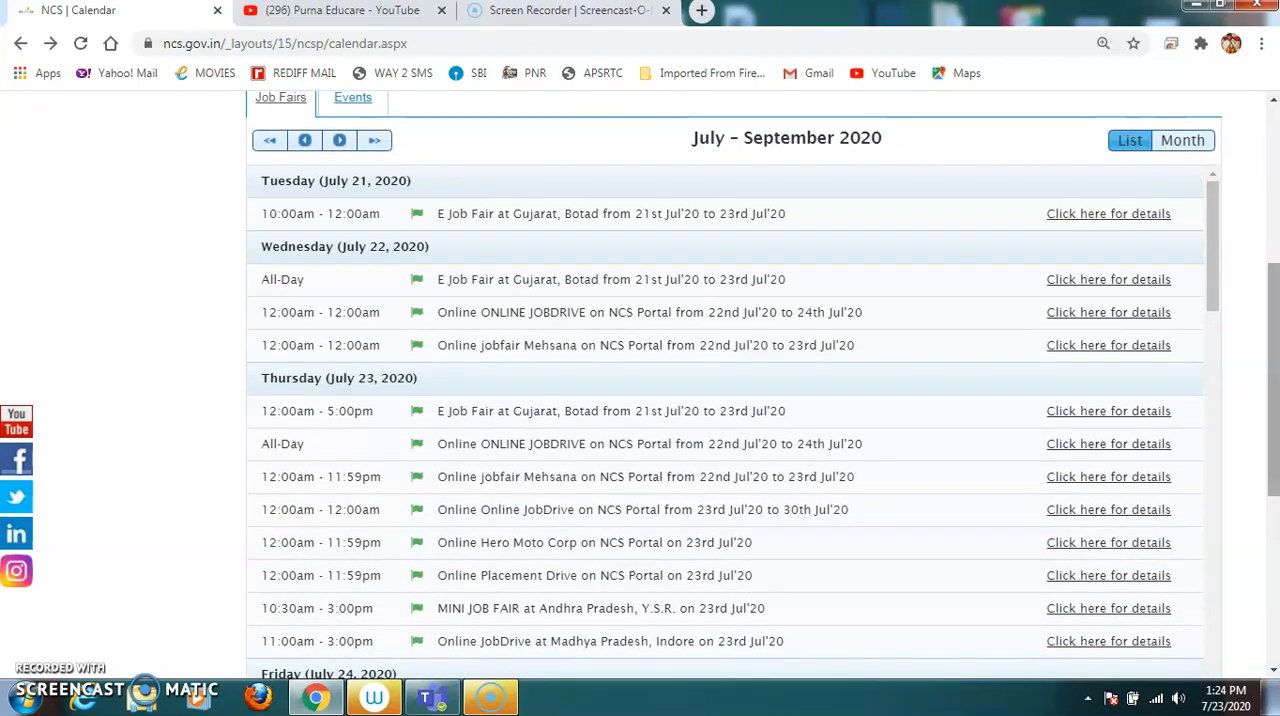
pyautogui.moveTo(390, 328)
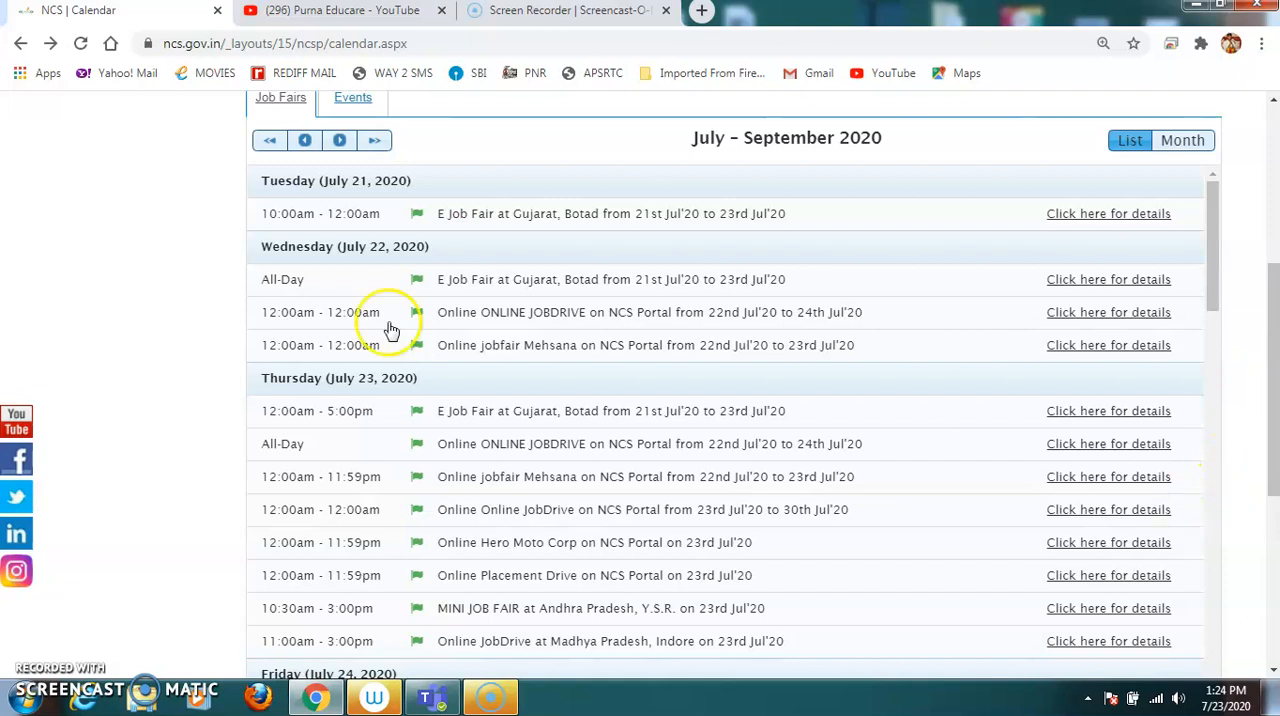
pyautogui.scroll(3)
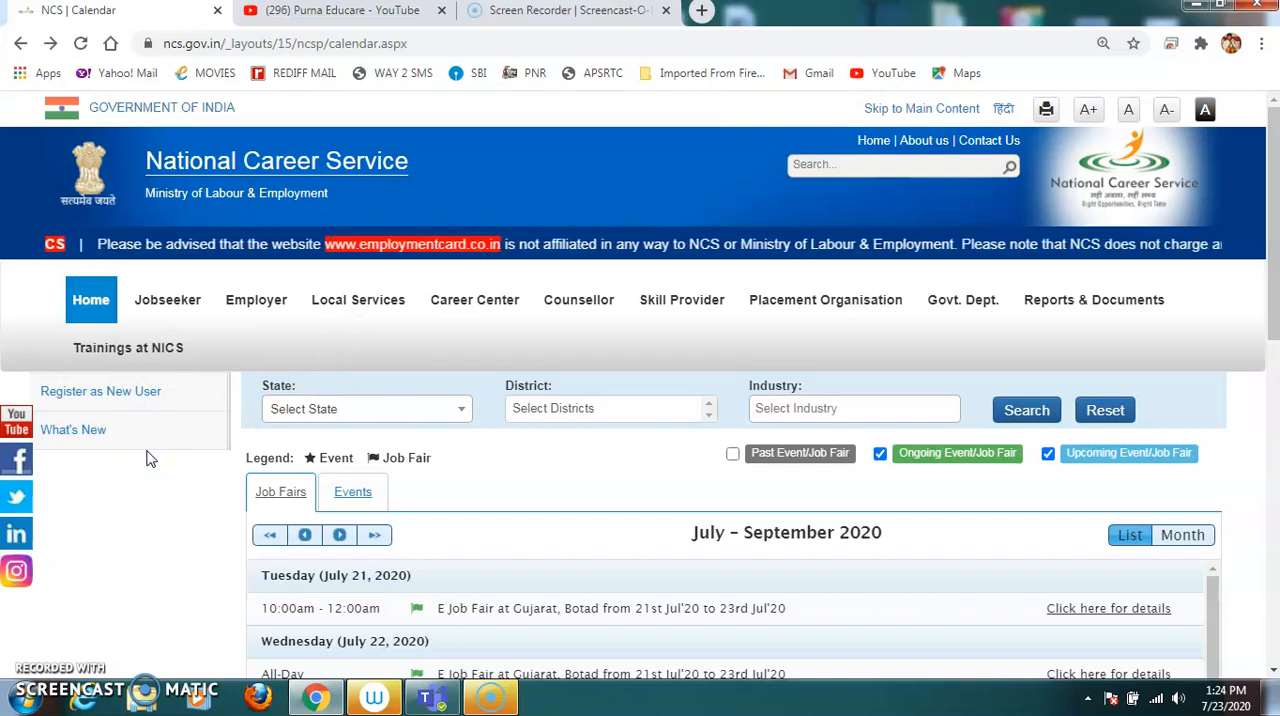
pyautogui.scroll(-3)
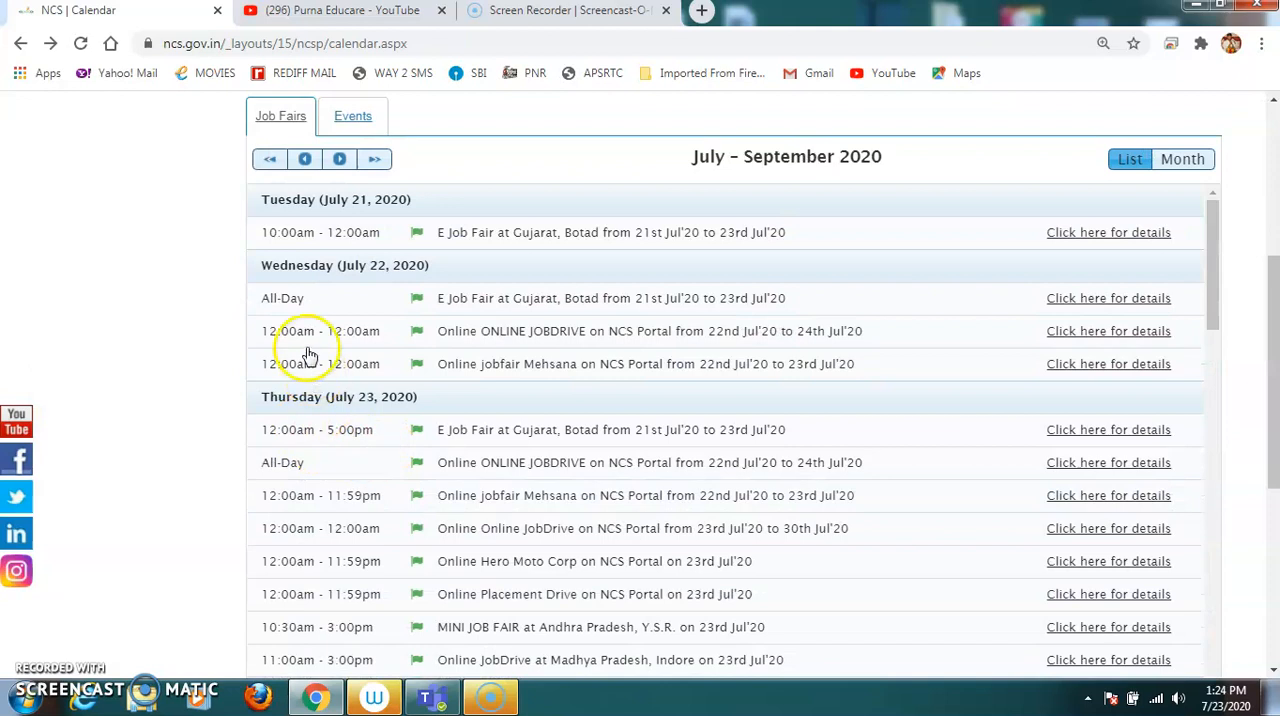
pyautogui.moveTo(155, 360)
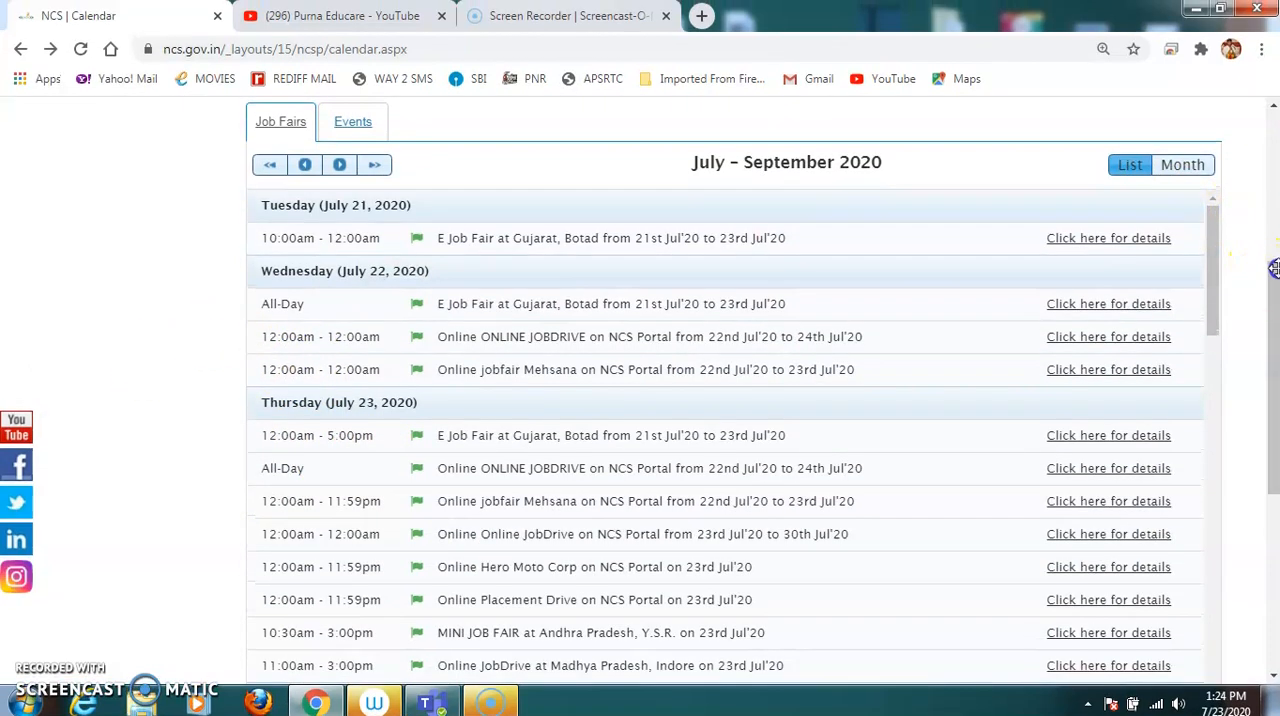
pyautogui.moveTo(1213, 285)
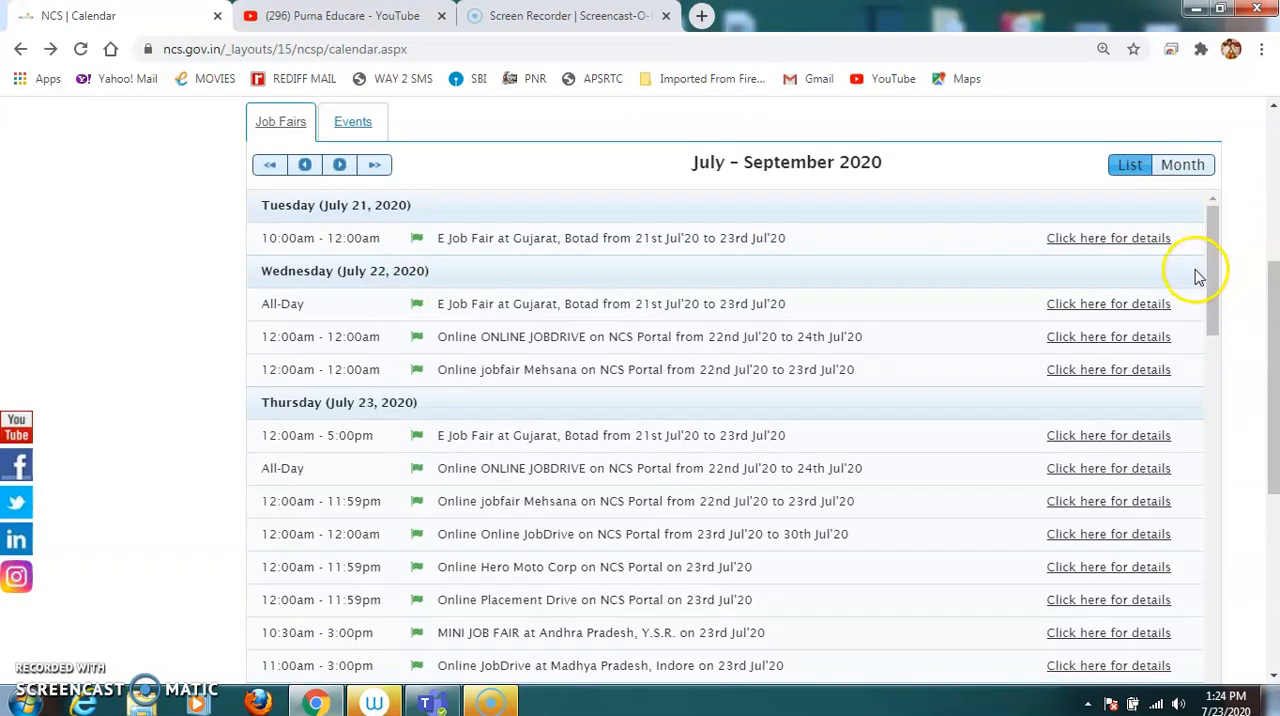
pyautogui.moveTo(1160, 248)
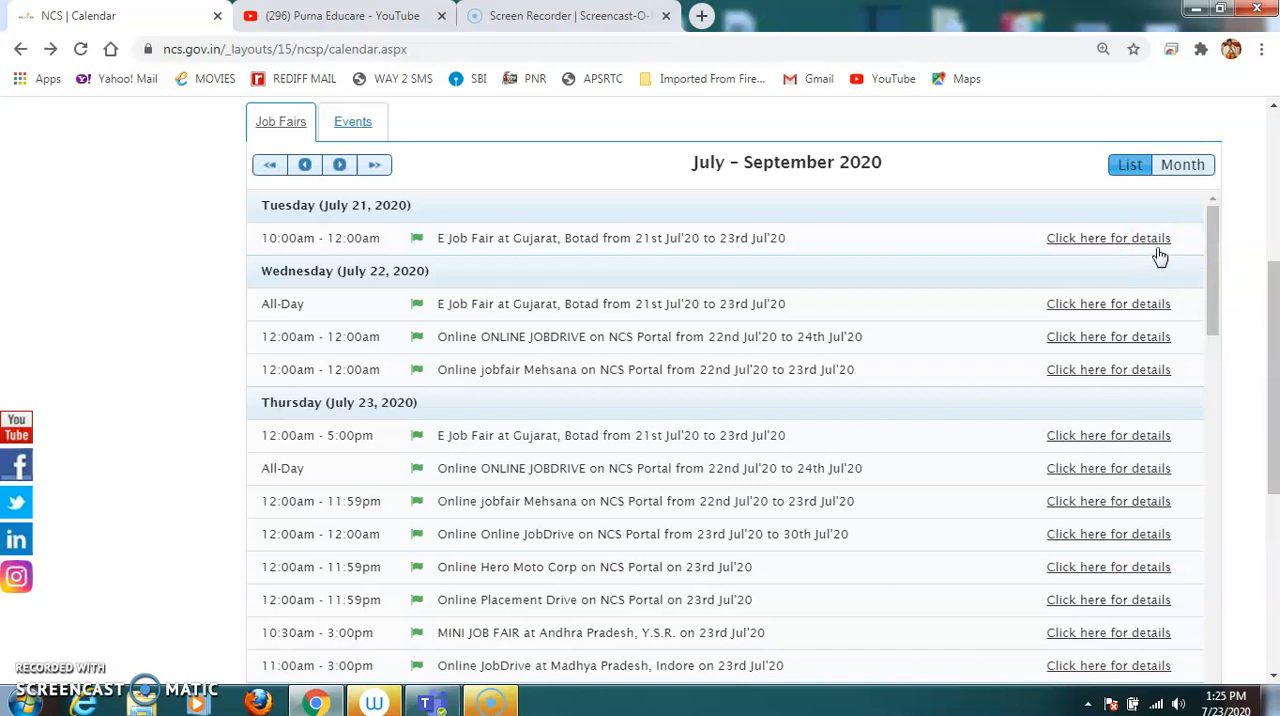
pyautogui.moveTo(1154, 252)
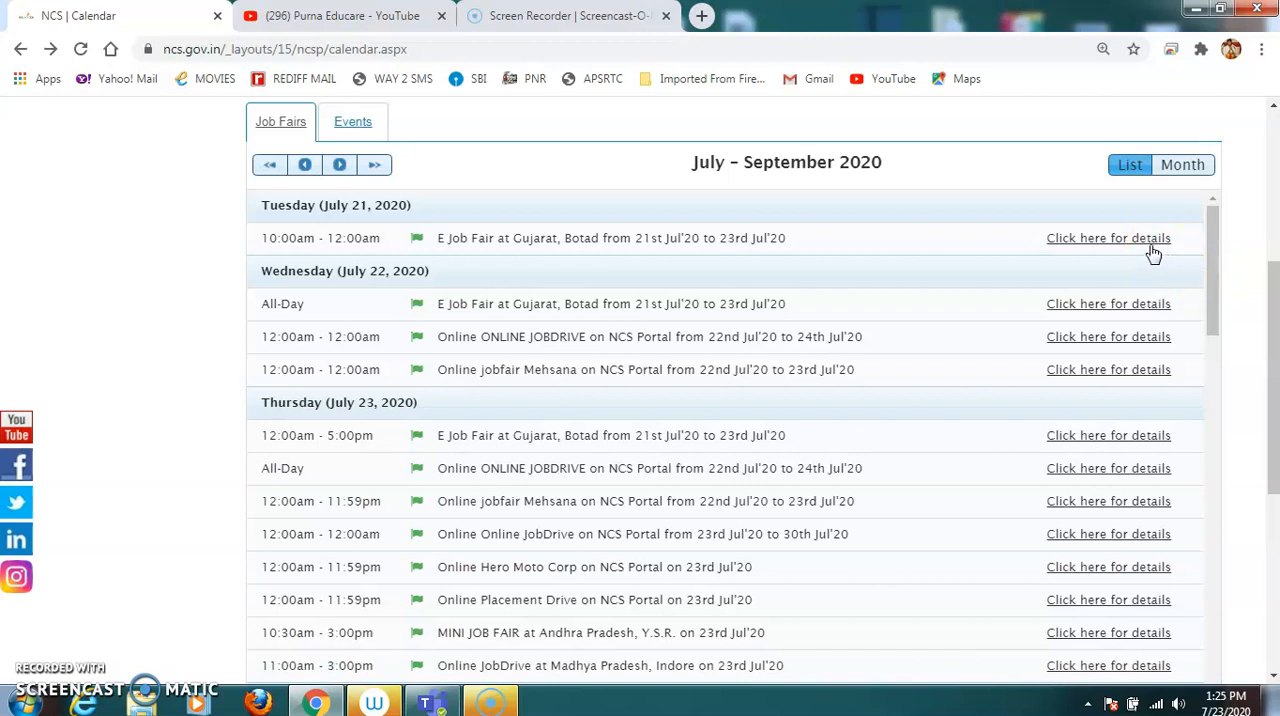
pyautogui.moveTo(1053, 468)
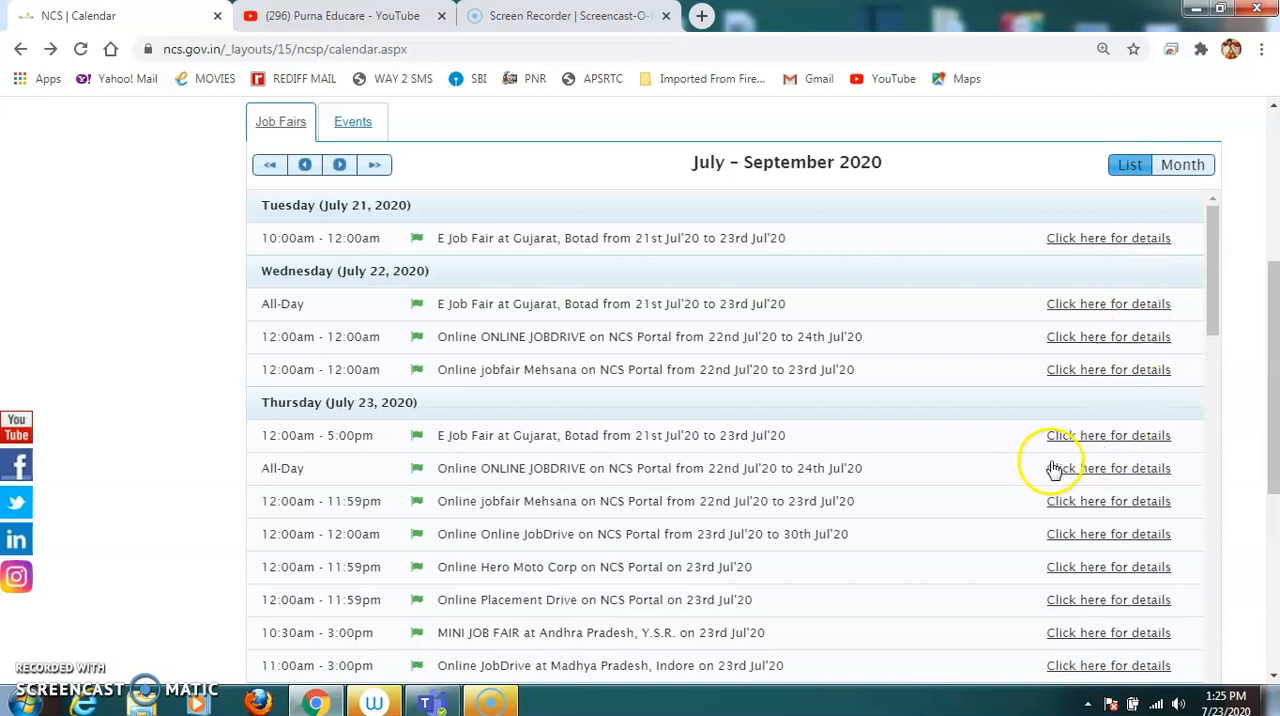
pyautogui.scroll(-3)
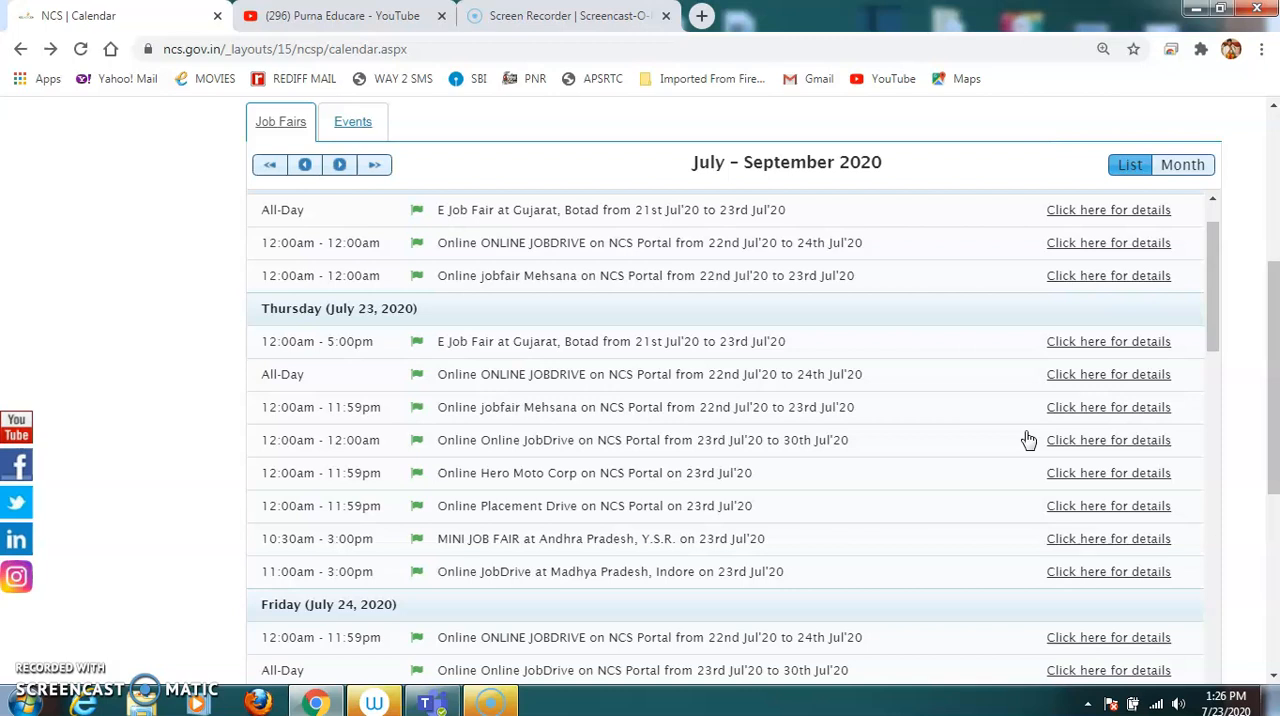
pyautogui.moveTo(1003, 430)
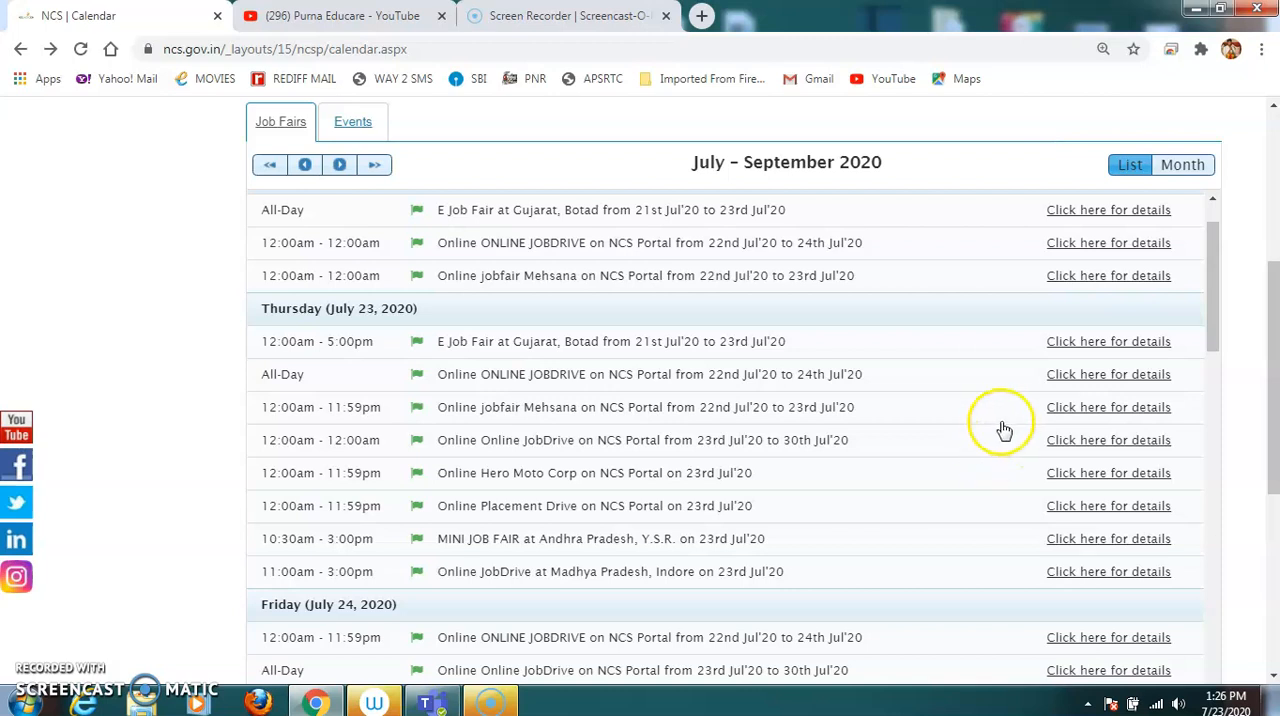
pyautogui.scroll(-3)
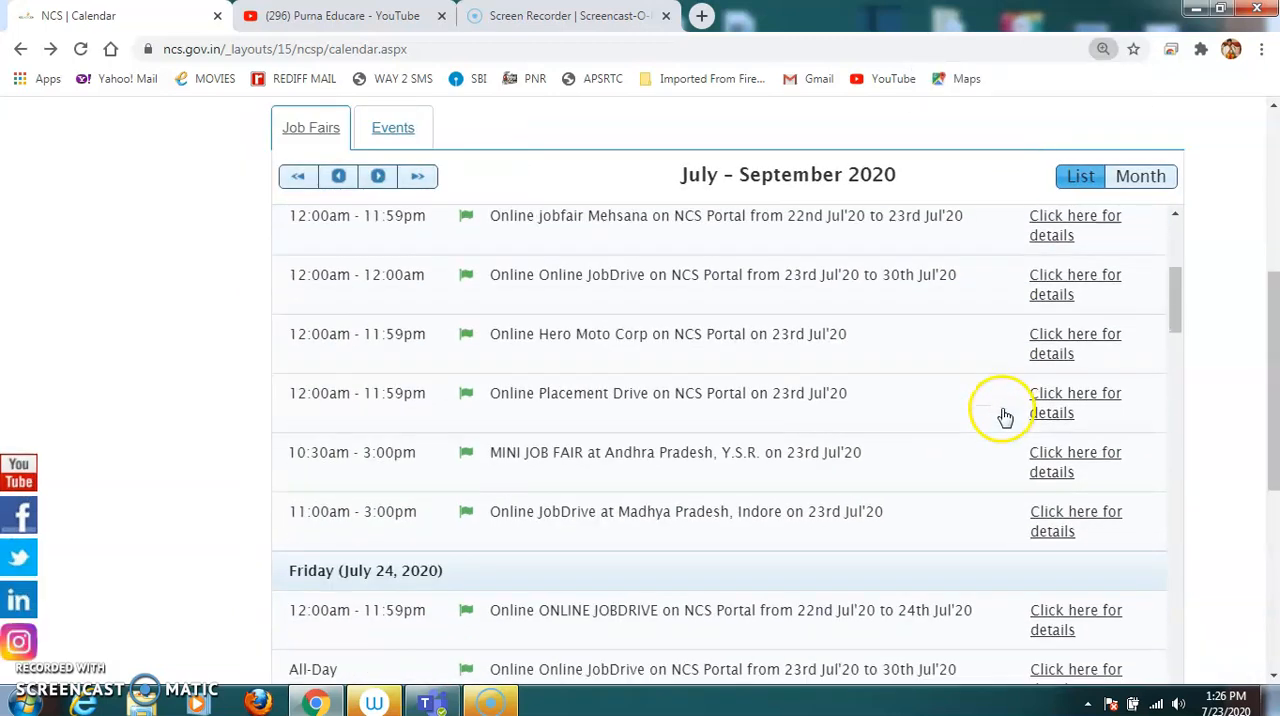
# - Open details for the 24th Jul'20 ONLINE JOB FAIR and choose Proceed
pyautogui.scroll(3)
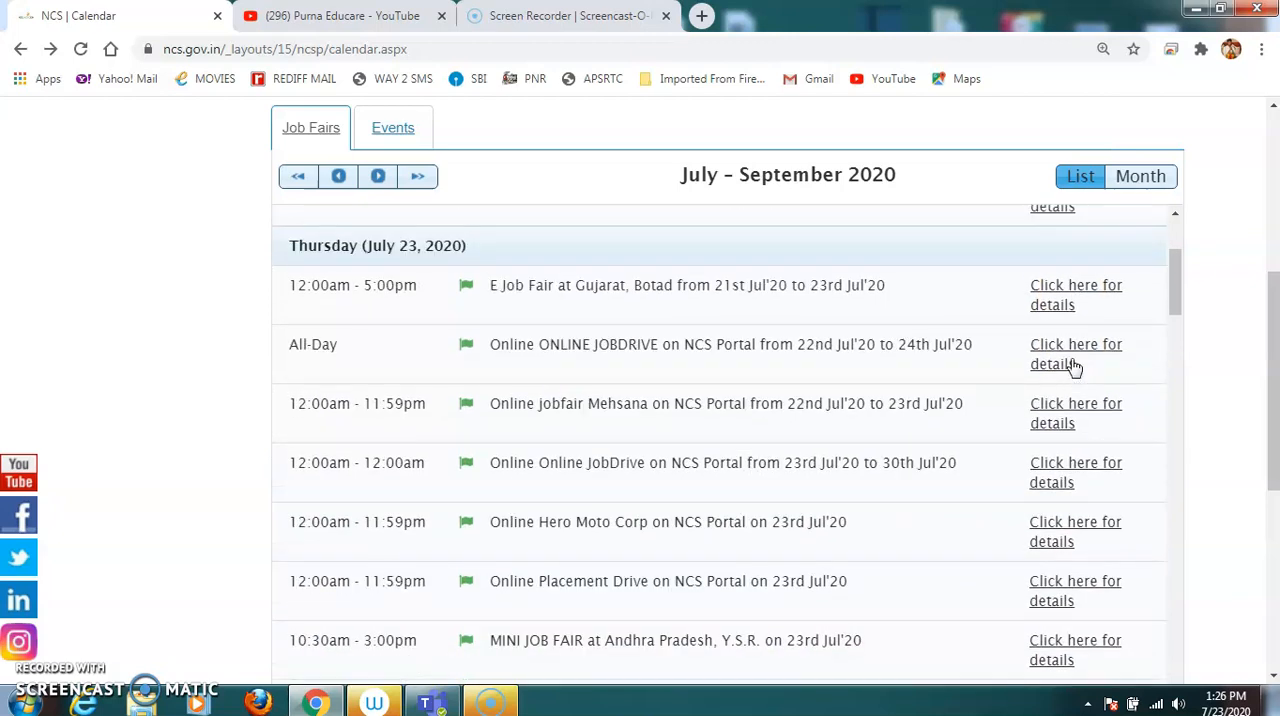
pyautogui.scroll(3)
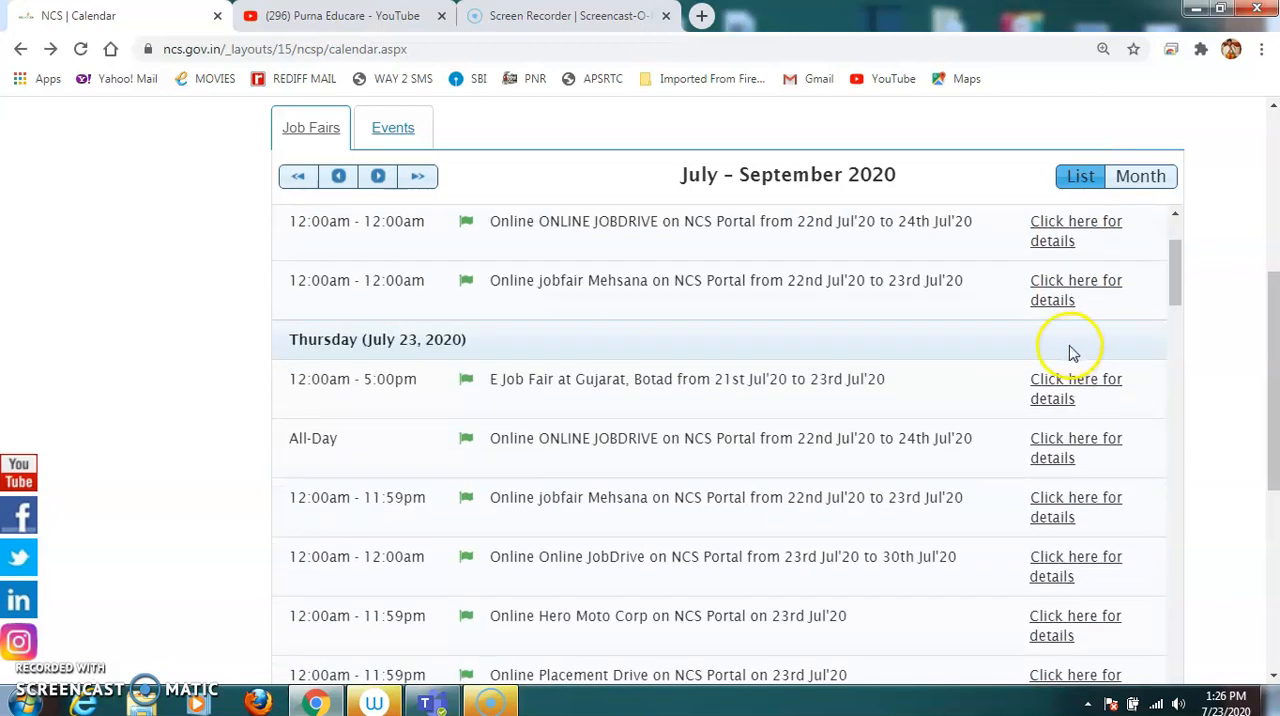
pyautogui.scroll(-3)
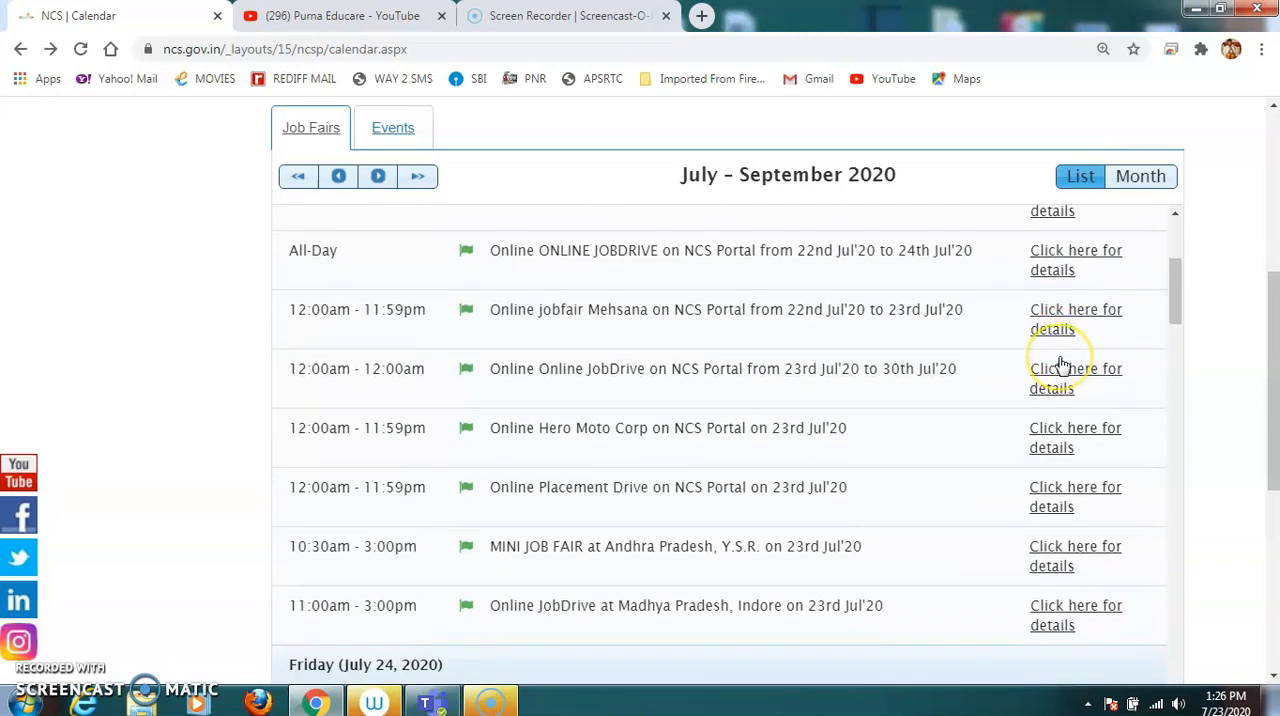
pyautogui.scroll(-3)
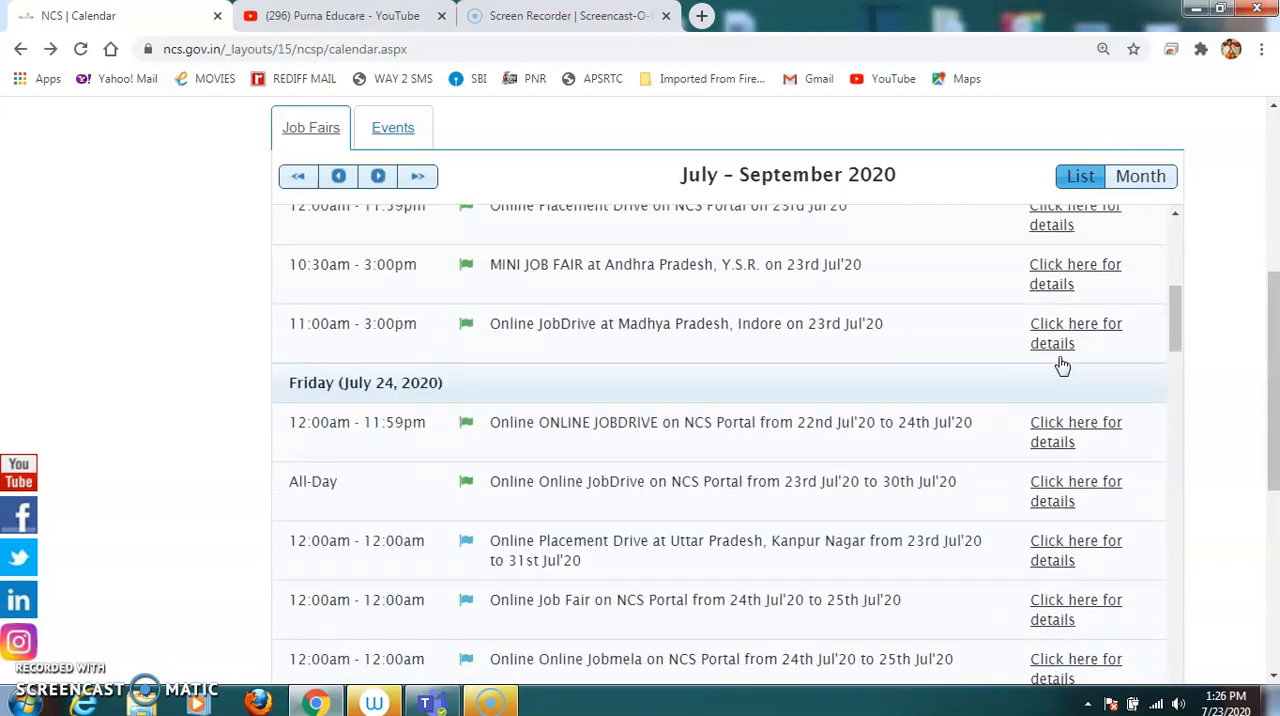
pyautogui.moveTo(1059, 375)
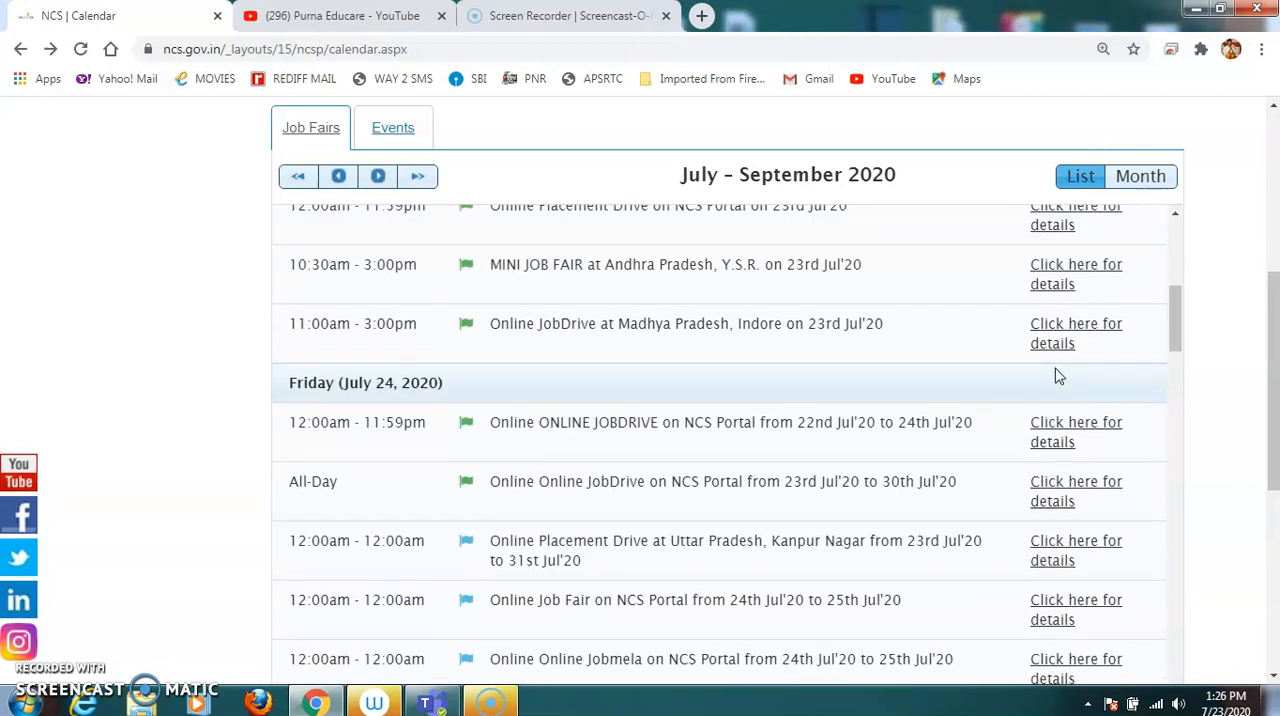
pyautogui.moveTo(933, 463)
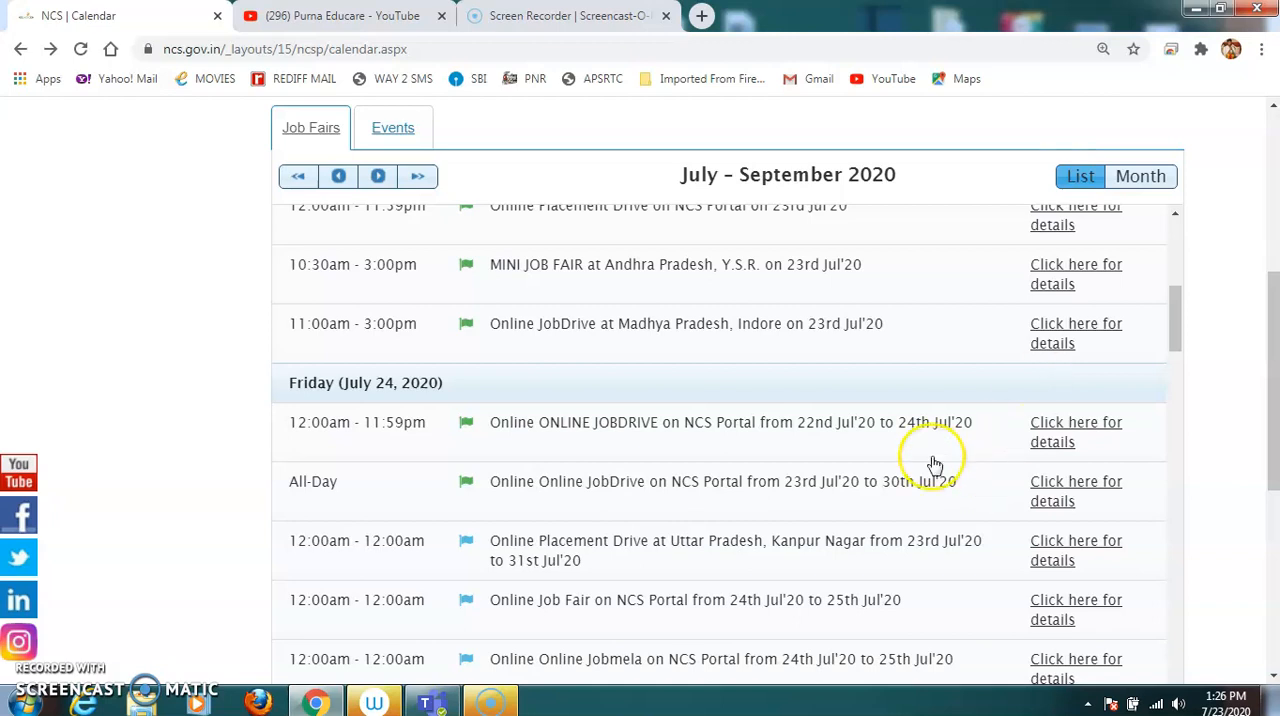
pyautogui.moveTo(238, 438)
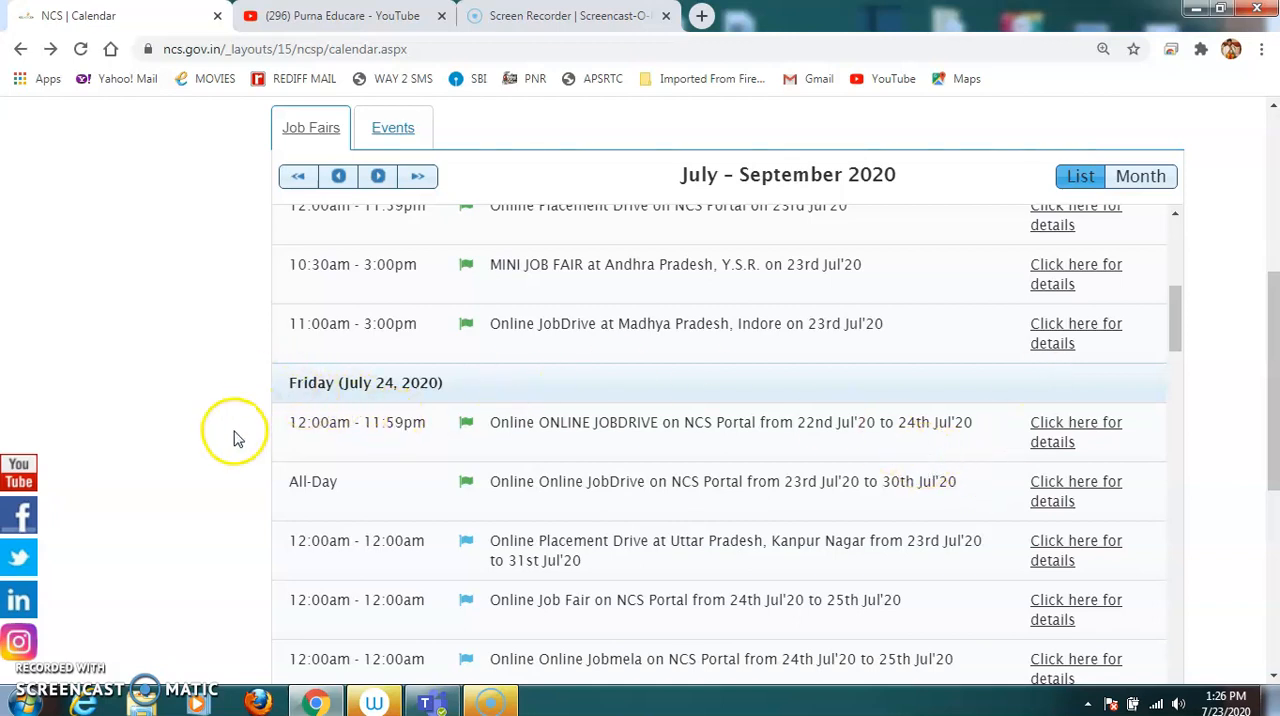
pyautogui.scroll(-3)
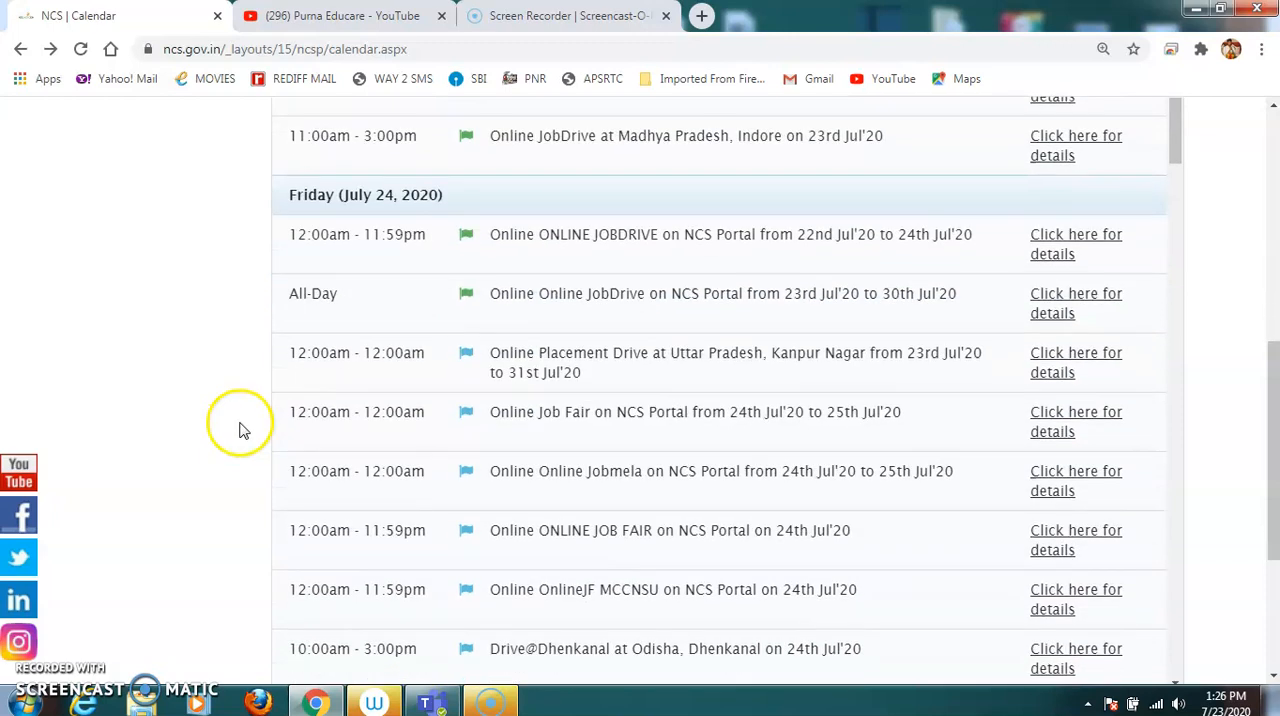
pyautogui.scroll(-3)
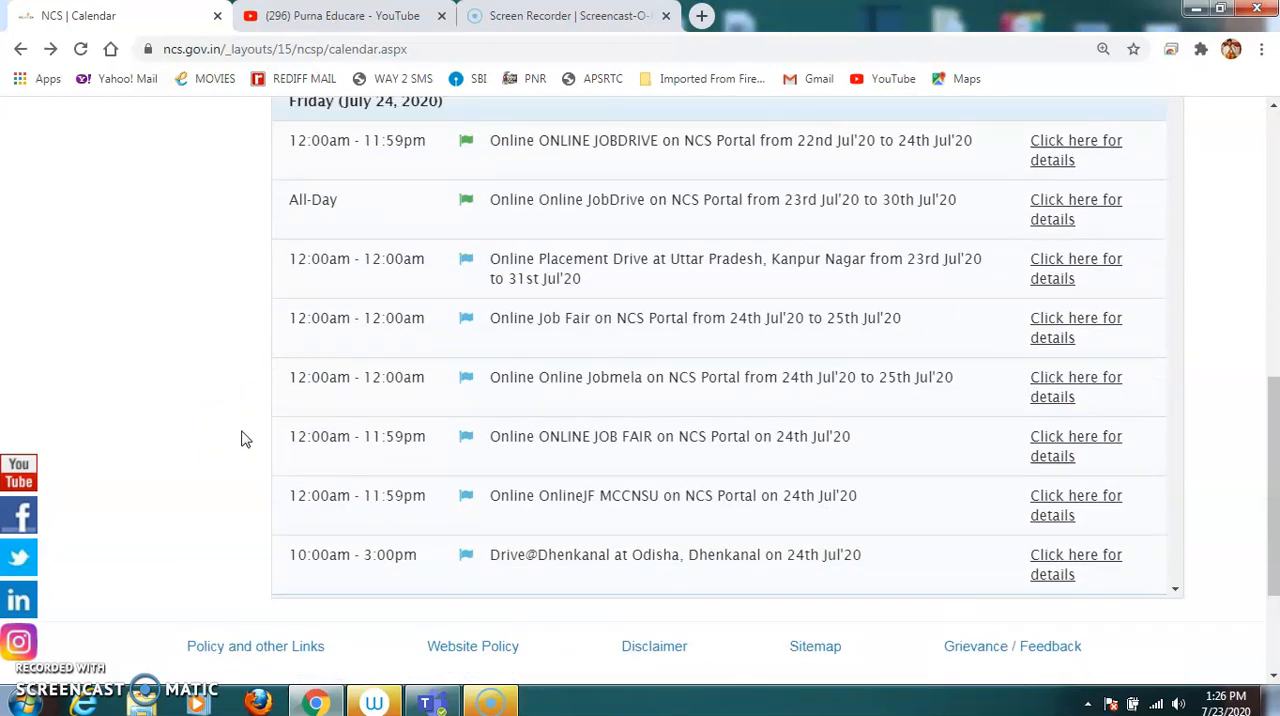
pyautogui.moveTo(225, 422)
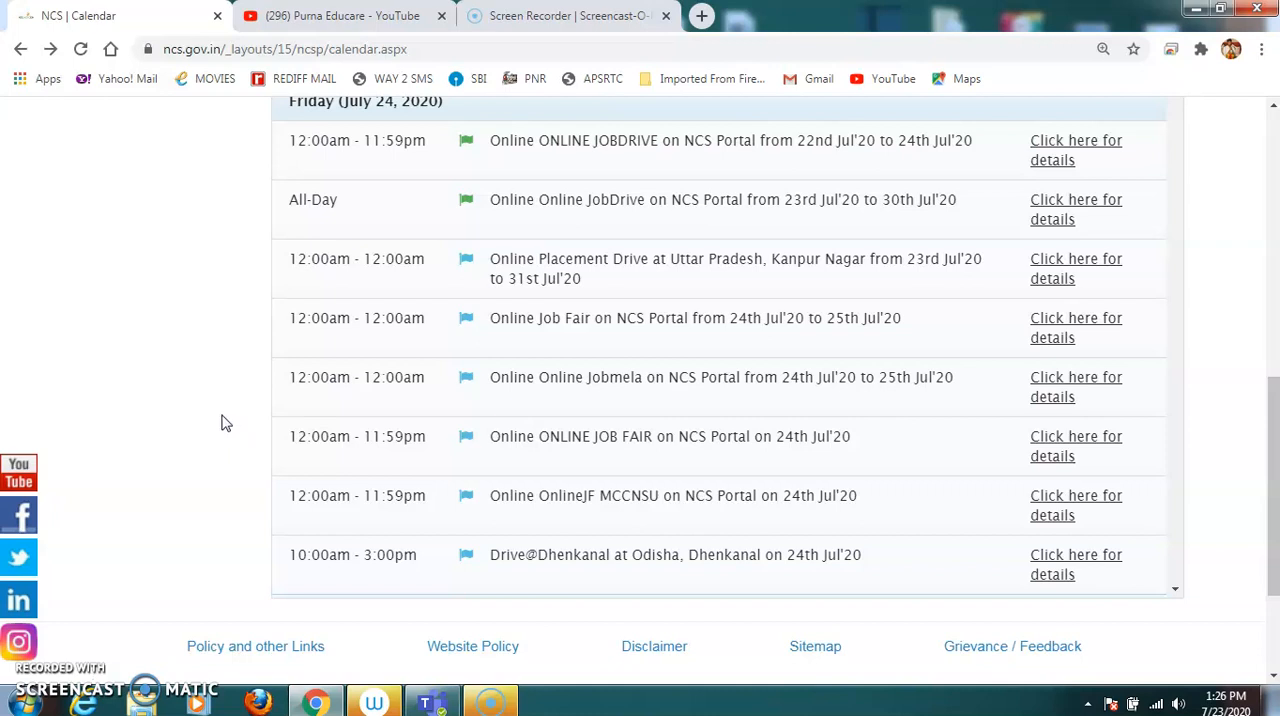
pyautogui.moveTo(155, 285)
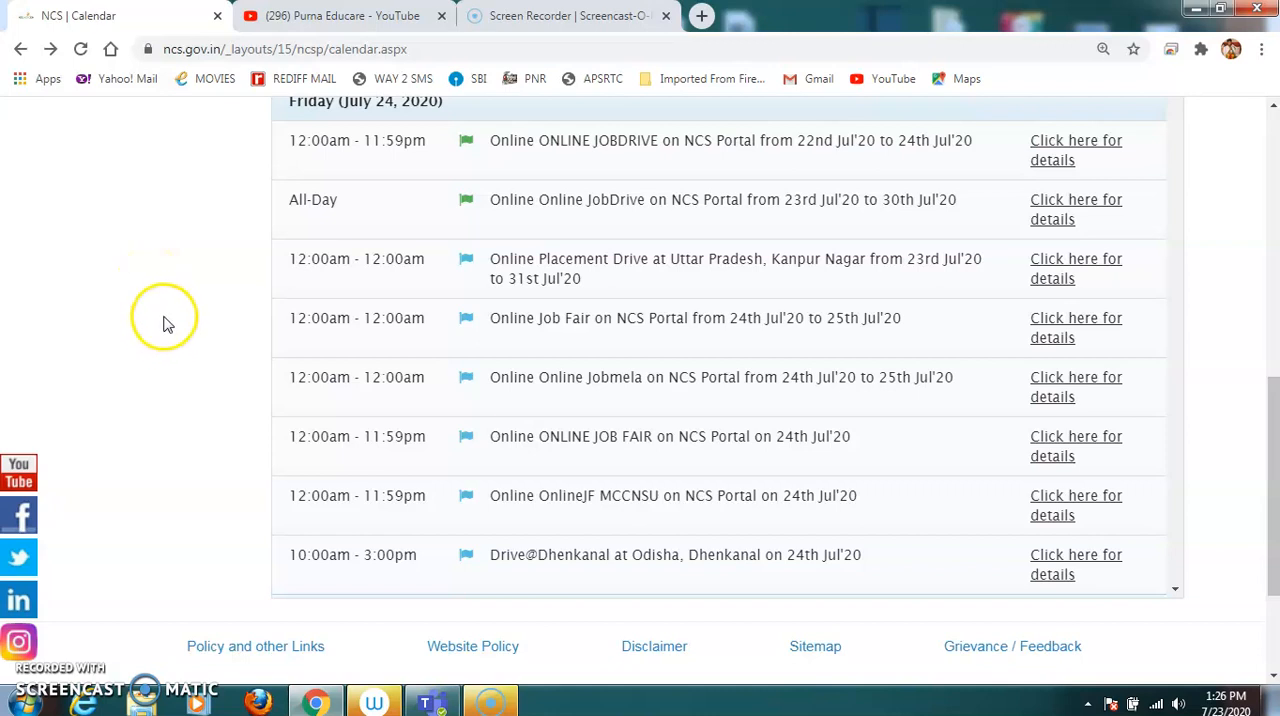
pyautogui.moveTo(167, 323)
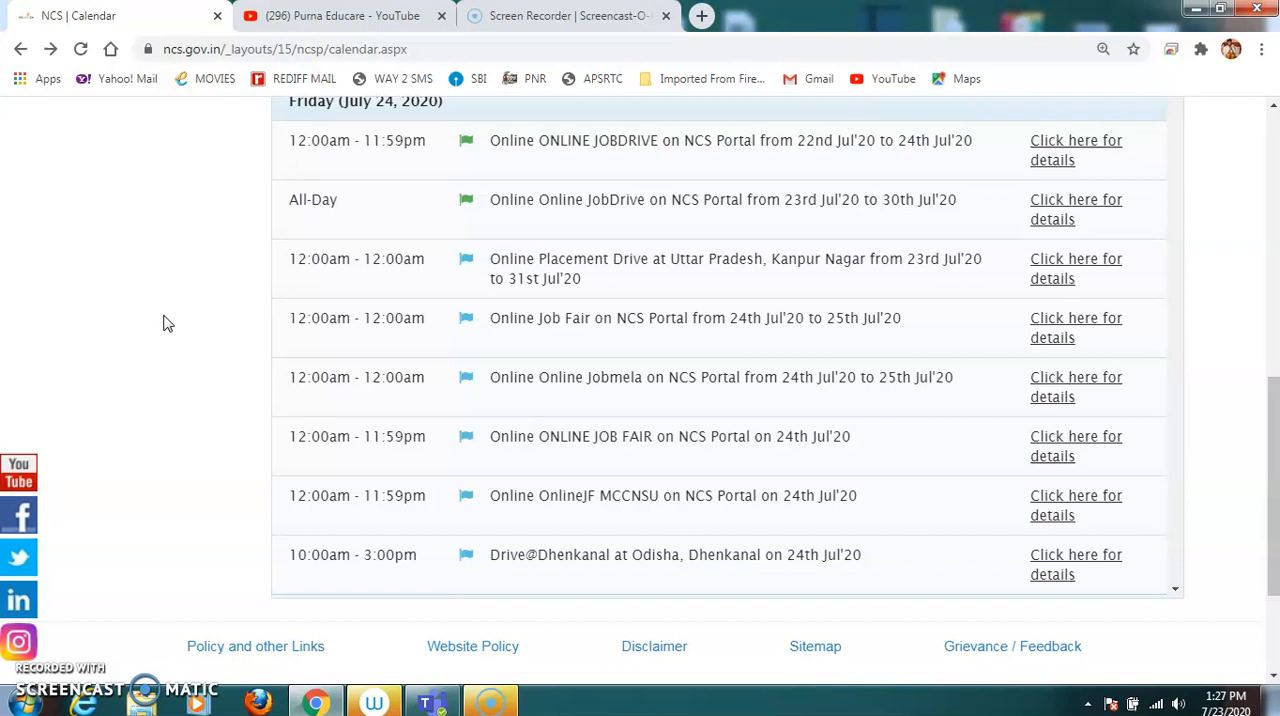
pyautogui.click(1076, 445)
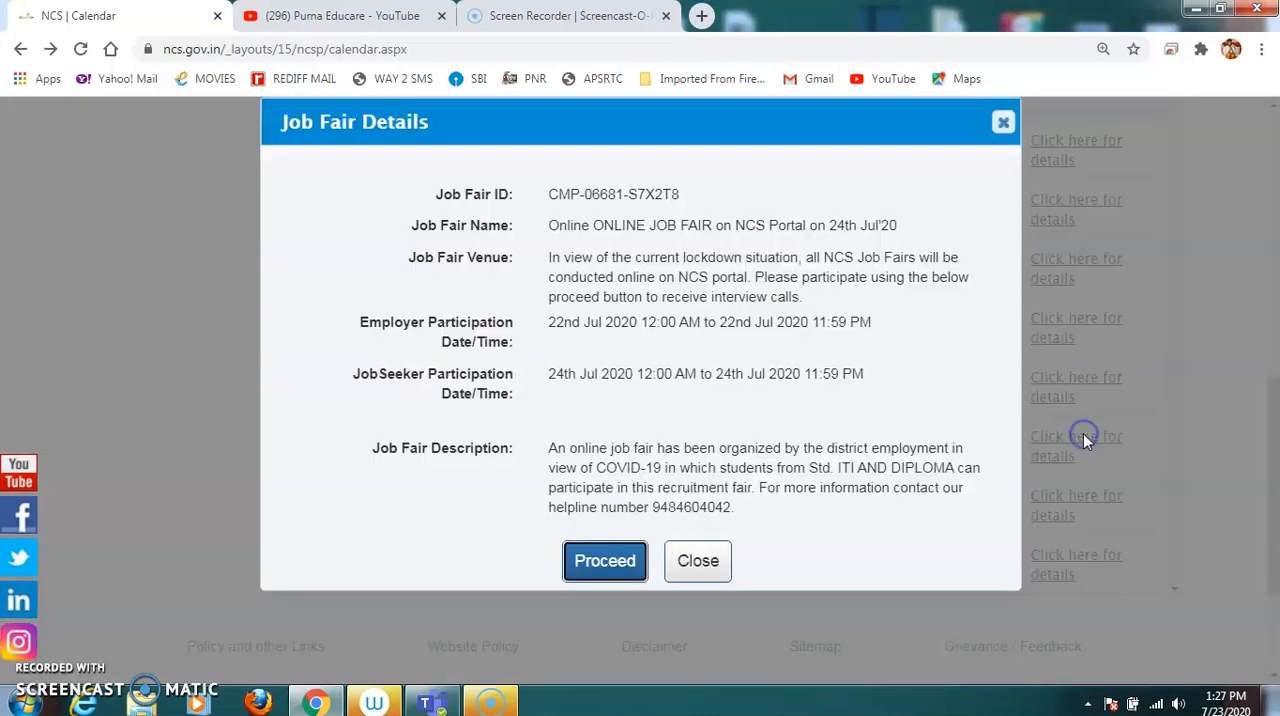
pyautogui.click(604, 560)
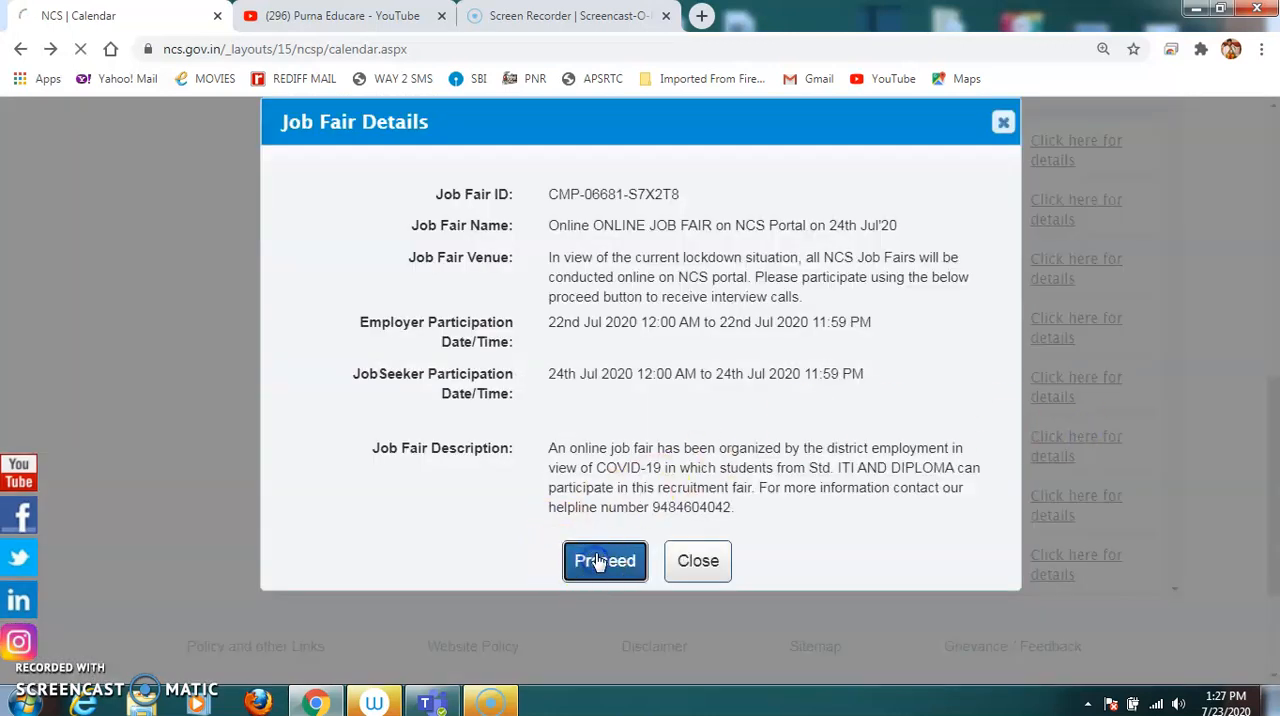
# - Continue to the NCS Sign In page and scroll down to the Login box
pyautogui.click(604, 560)
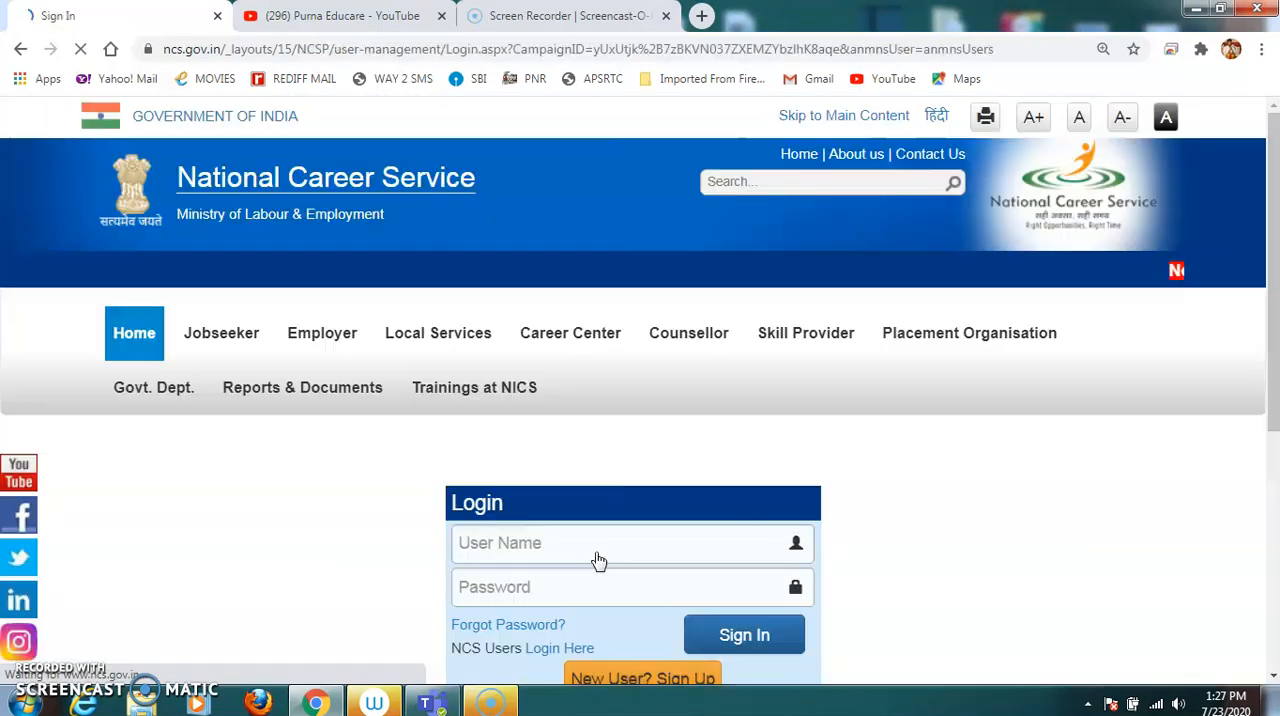
pyautogui.scroll(-3)
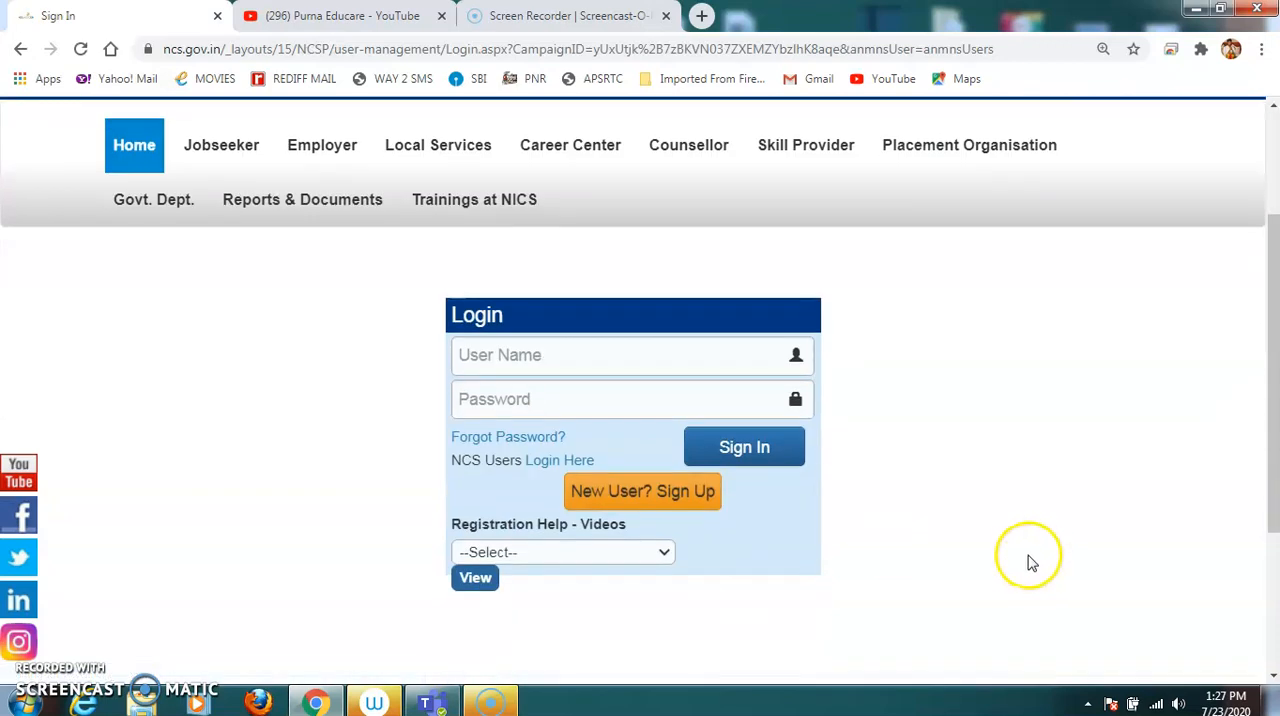
pyautogui.moveTo(1030, 562)
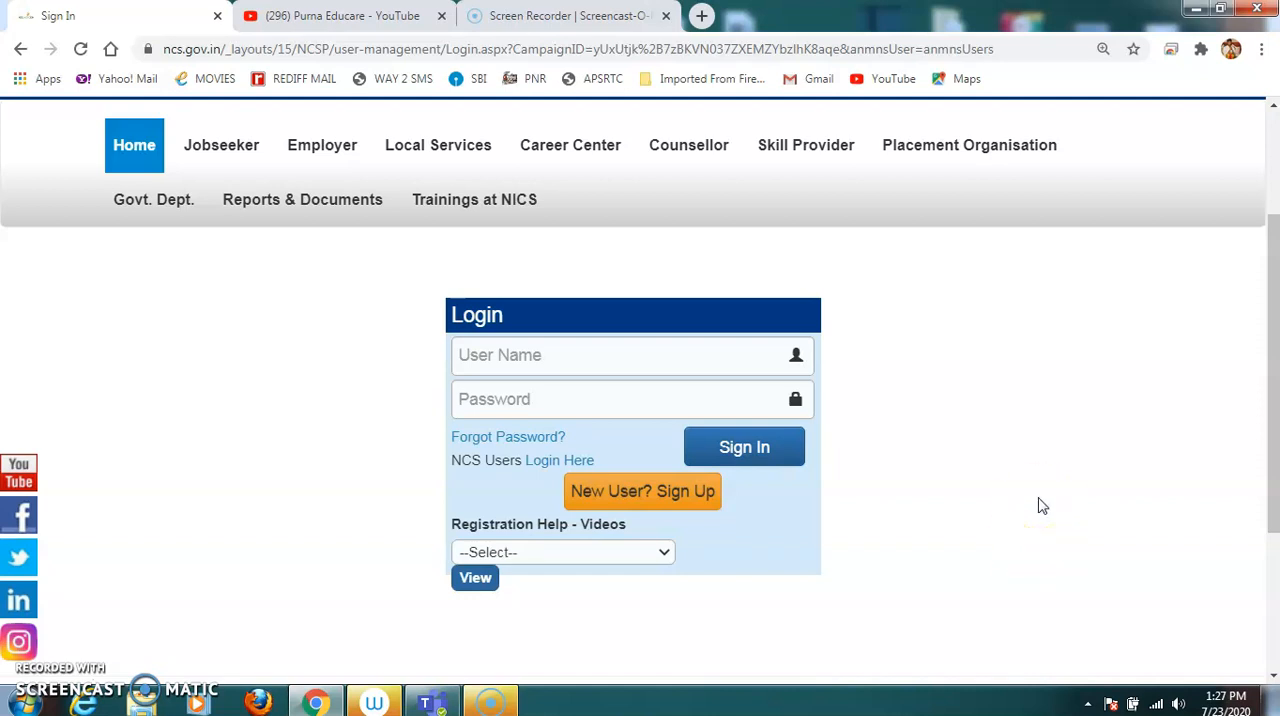
pyautogui.moveTo(1185, 415)
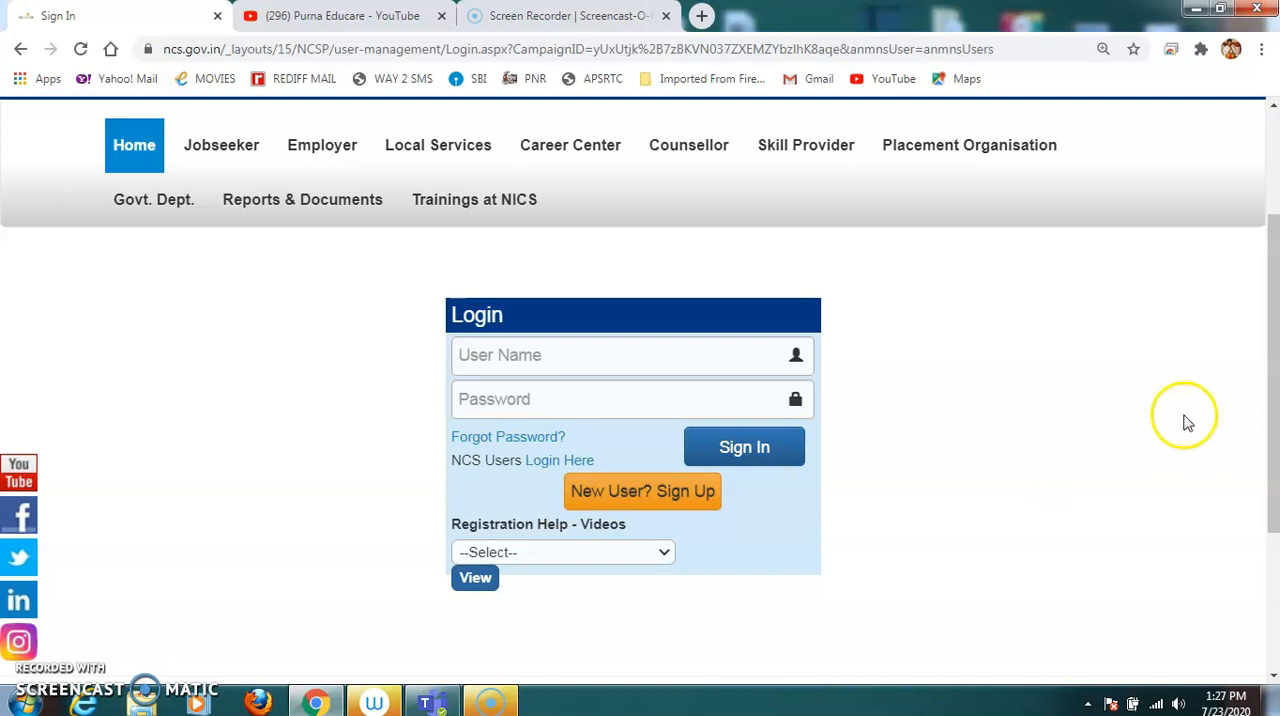
pyautogui.moveTo(1188, 420)
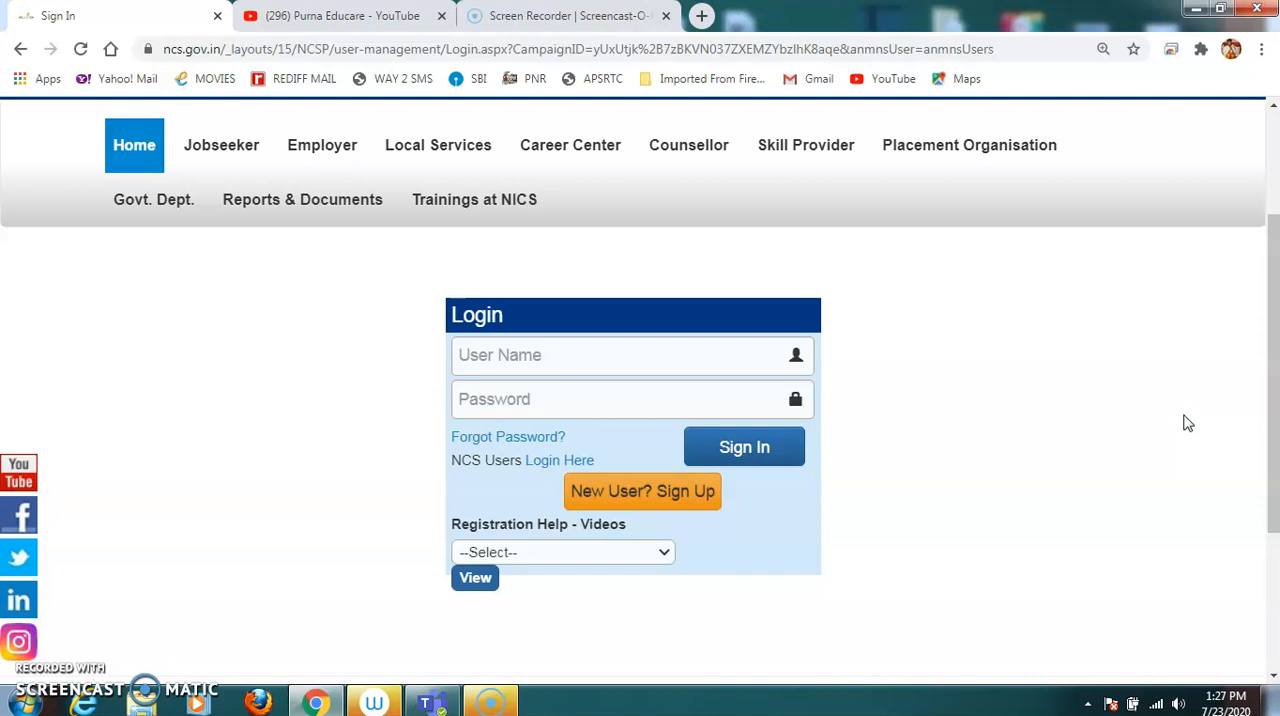
pyautogui.moveTo(307, 460)
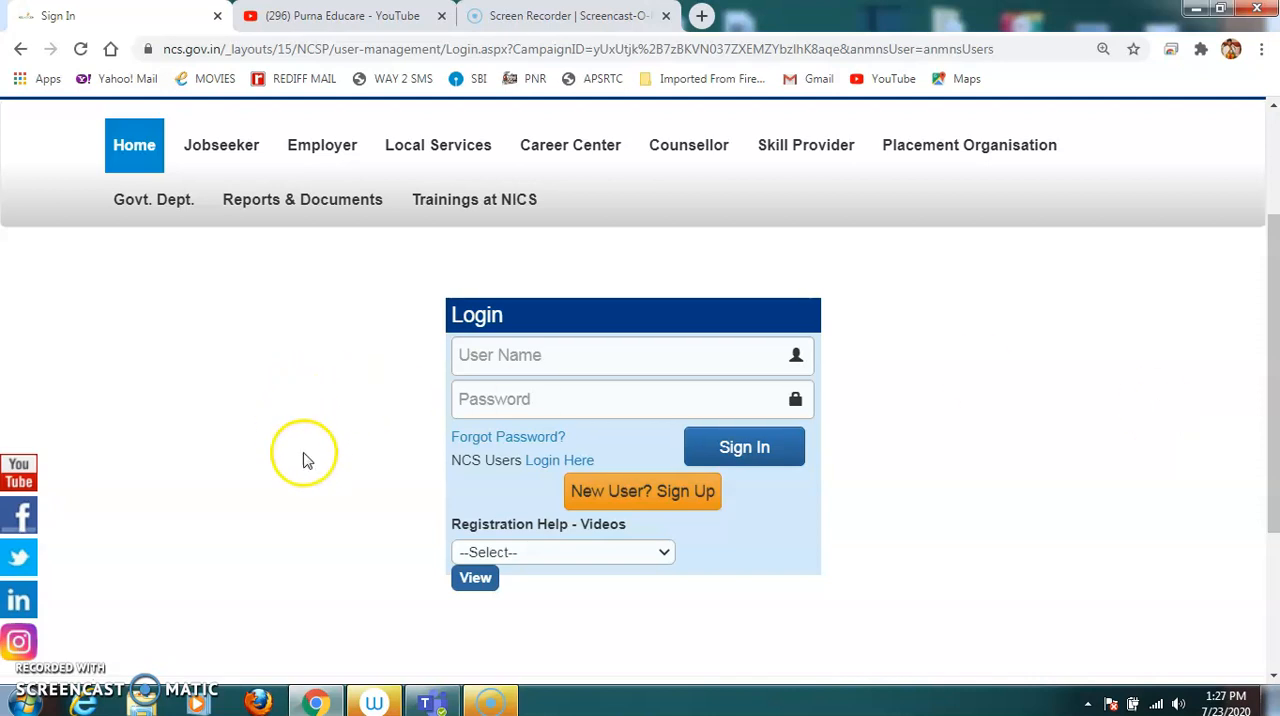
pyautogui.moveTo(360, 8)
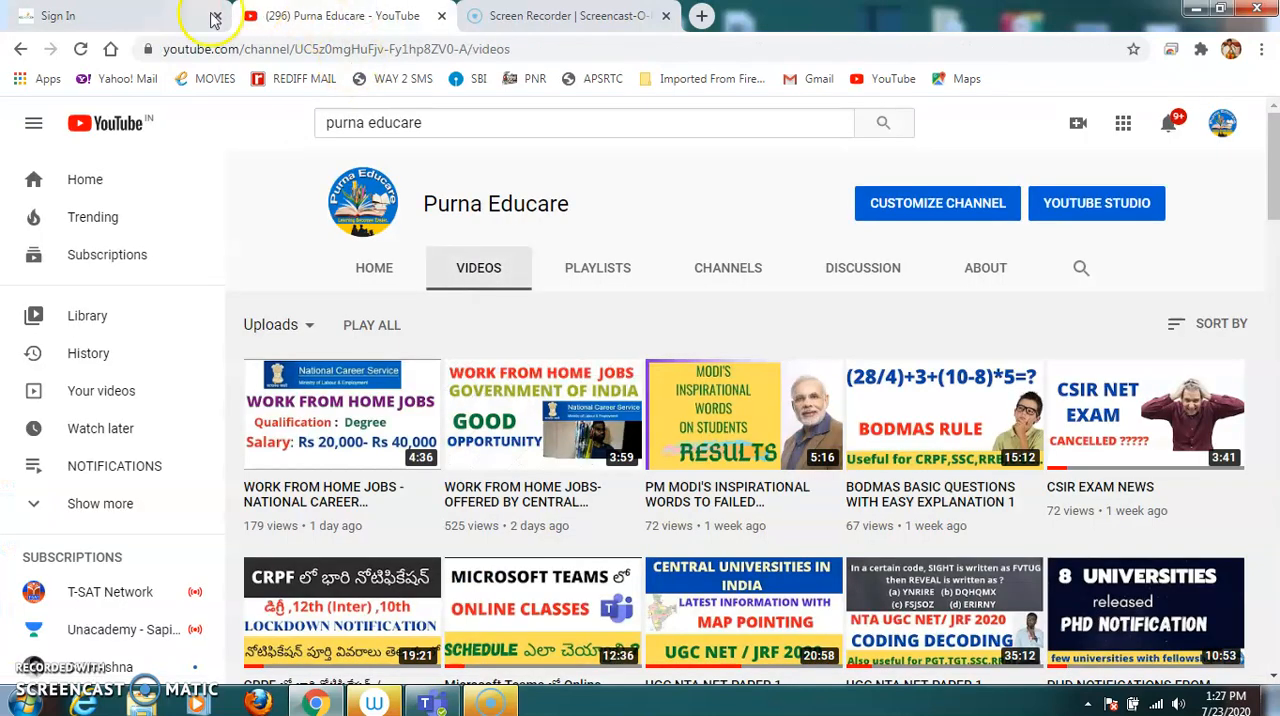
pyautogui.moveTo(163, 24)
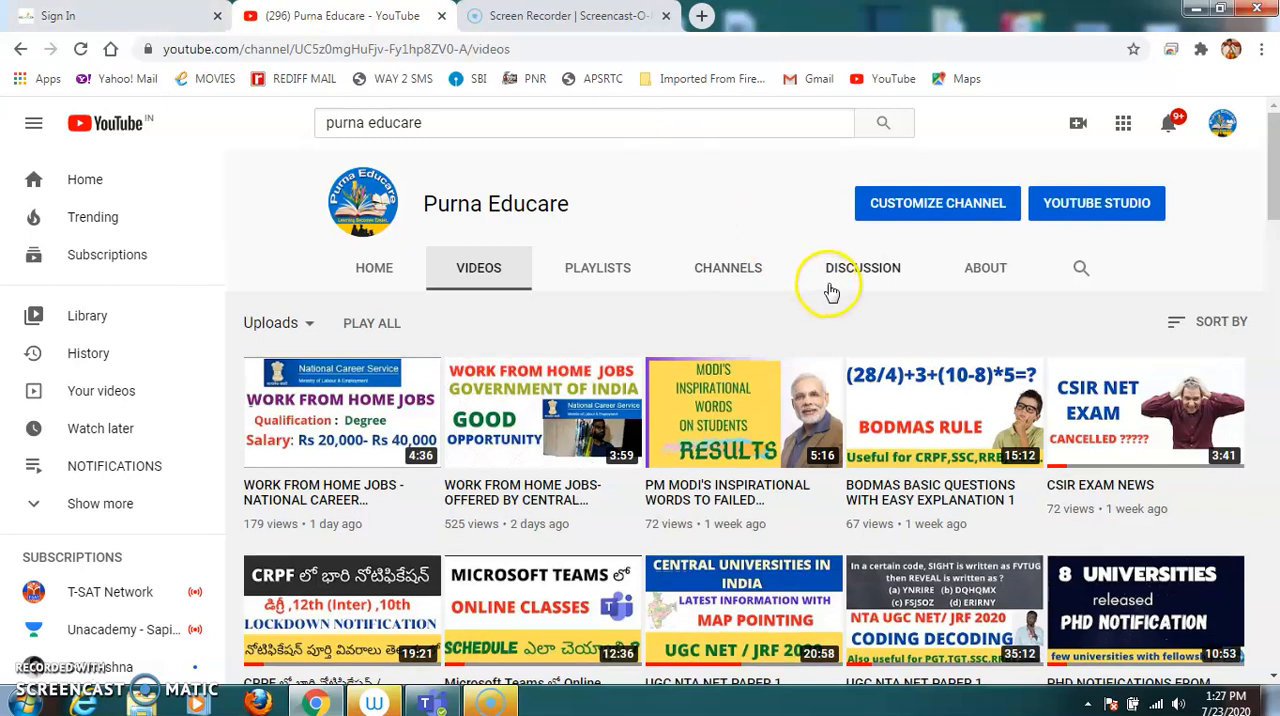
# - Scroll Purna Educare's uploads down to the older UGC NET and KVS MCQ videos
pyautogui.scroll(-3)
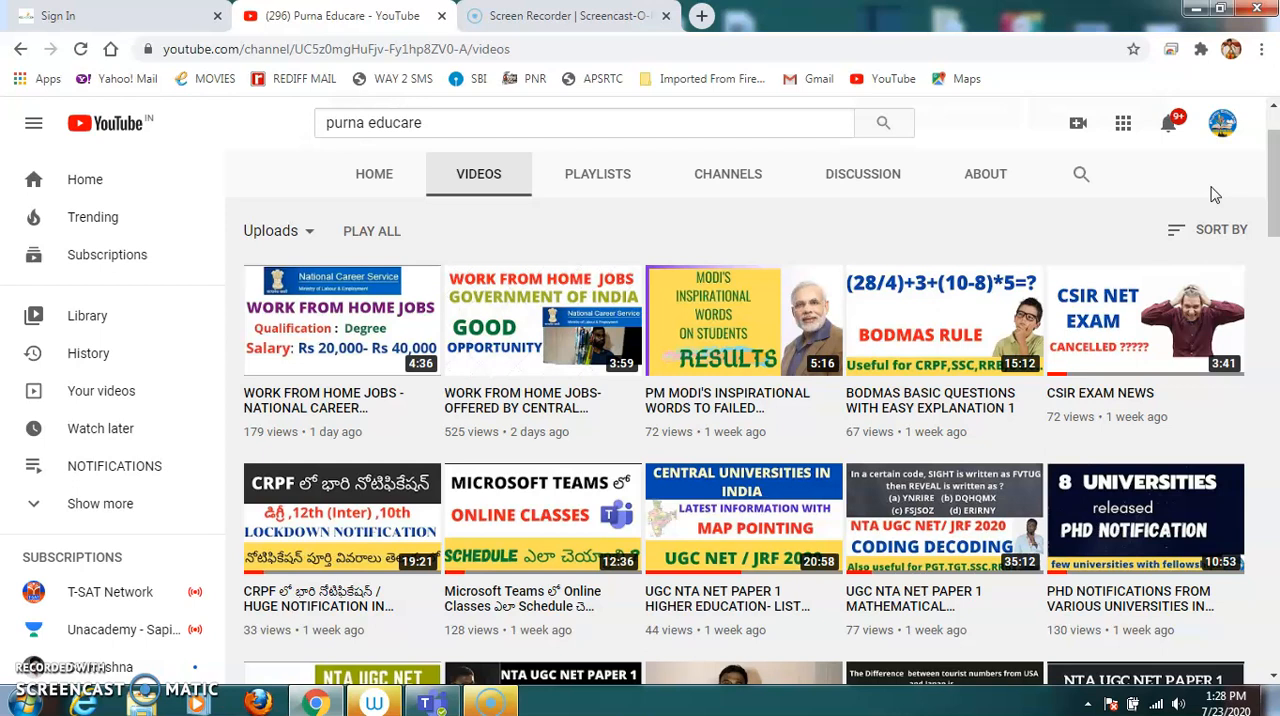
pyautogui.moveTo(1098, 228)
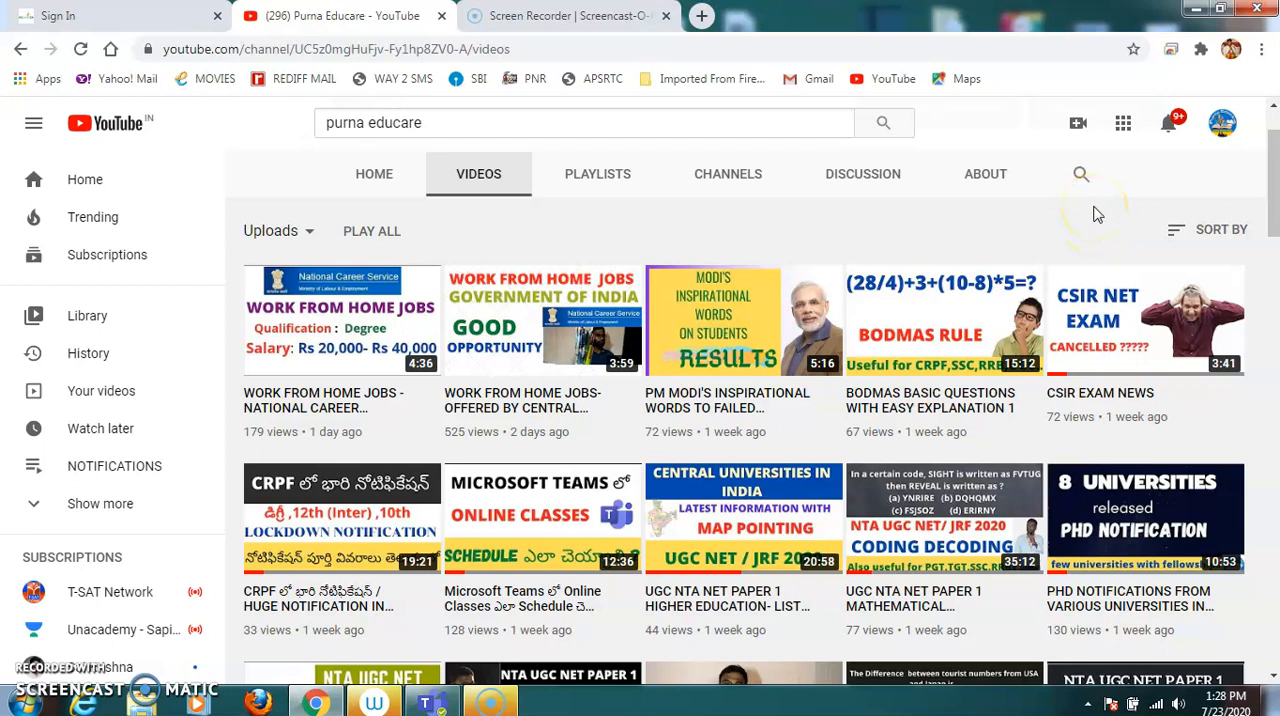
pyautogui.scroll(-3)
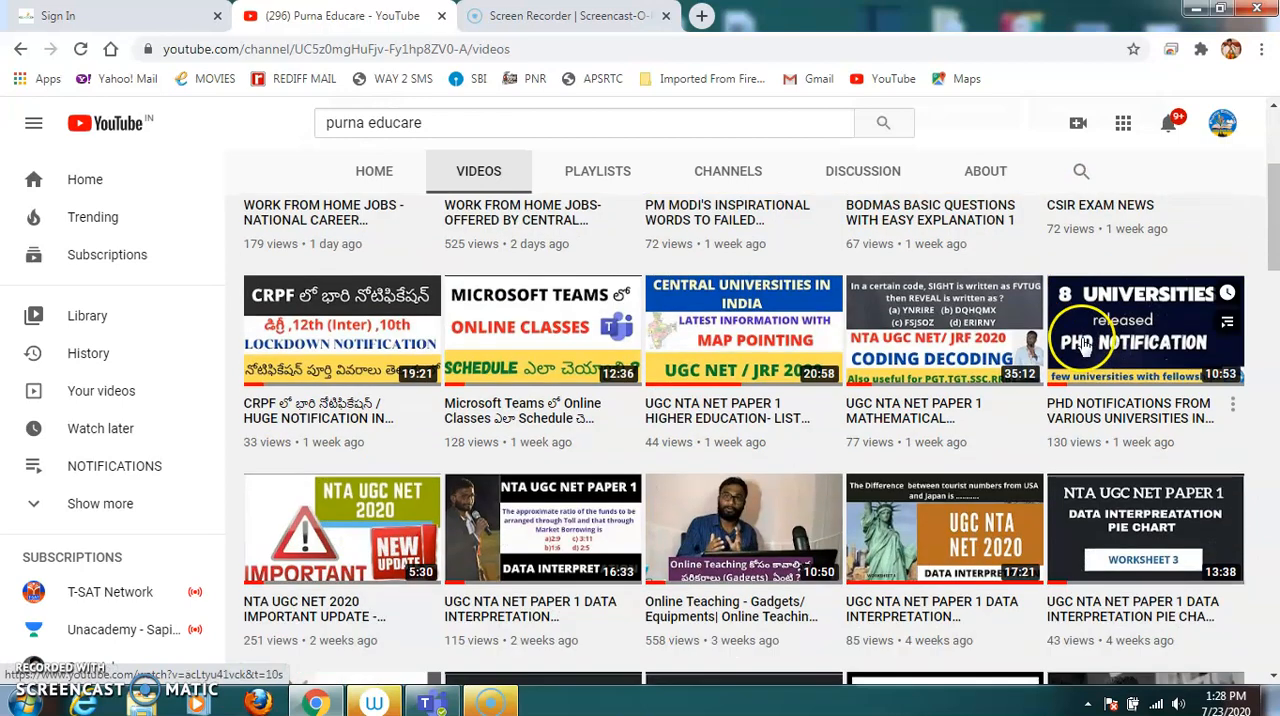
pyautogui.scroll(-3)
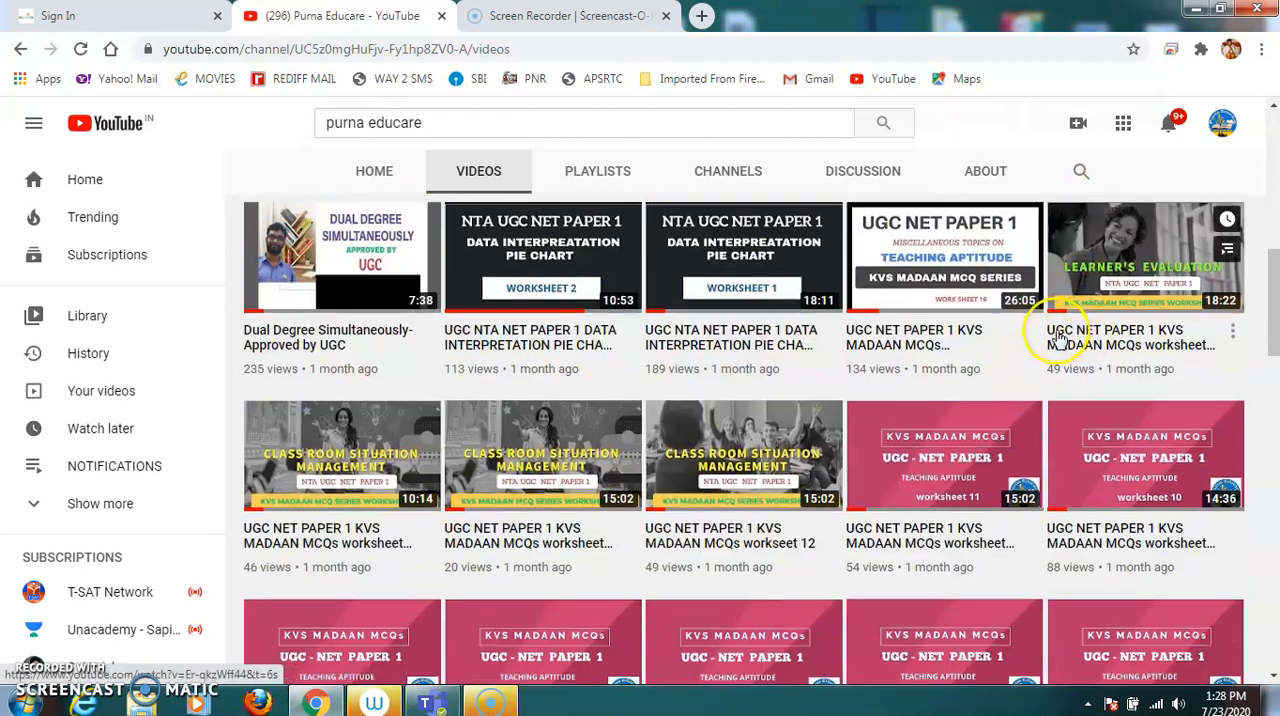
pyautogui.moveTo(1178, 182)
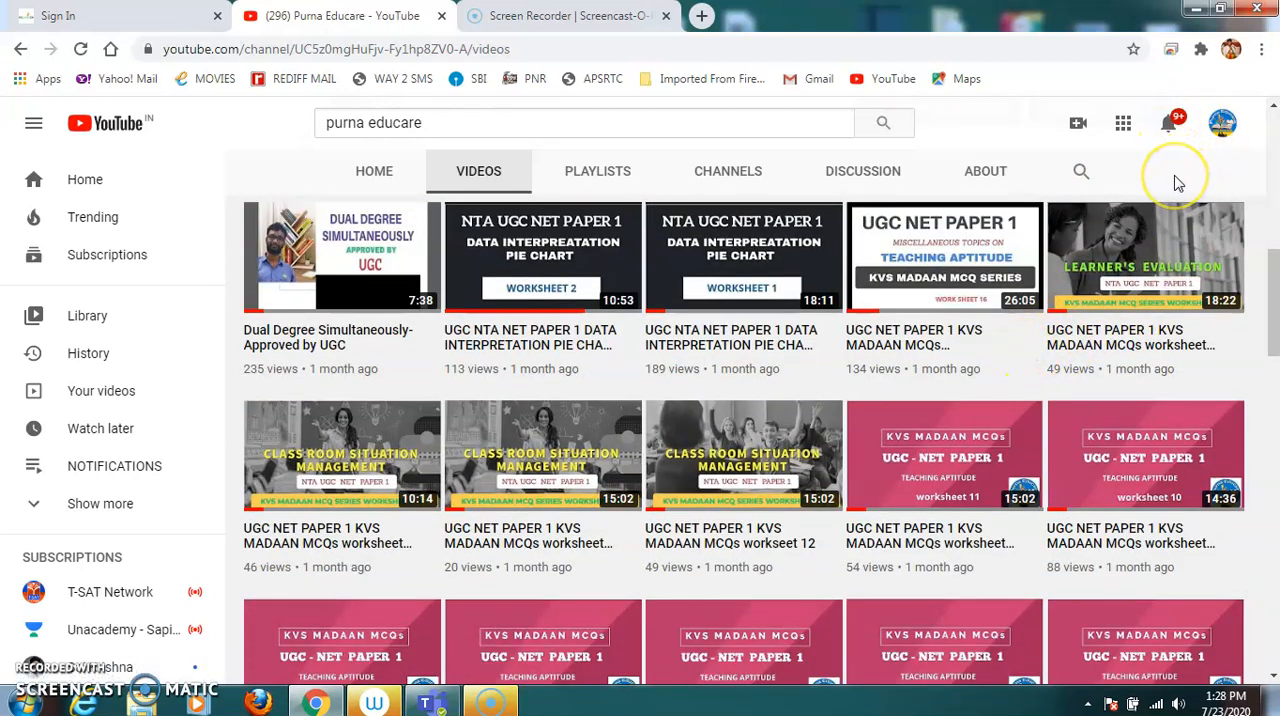
pyautogui.moveTo(1178, 182)
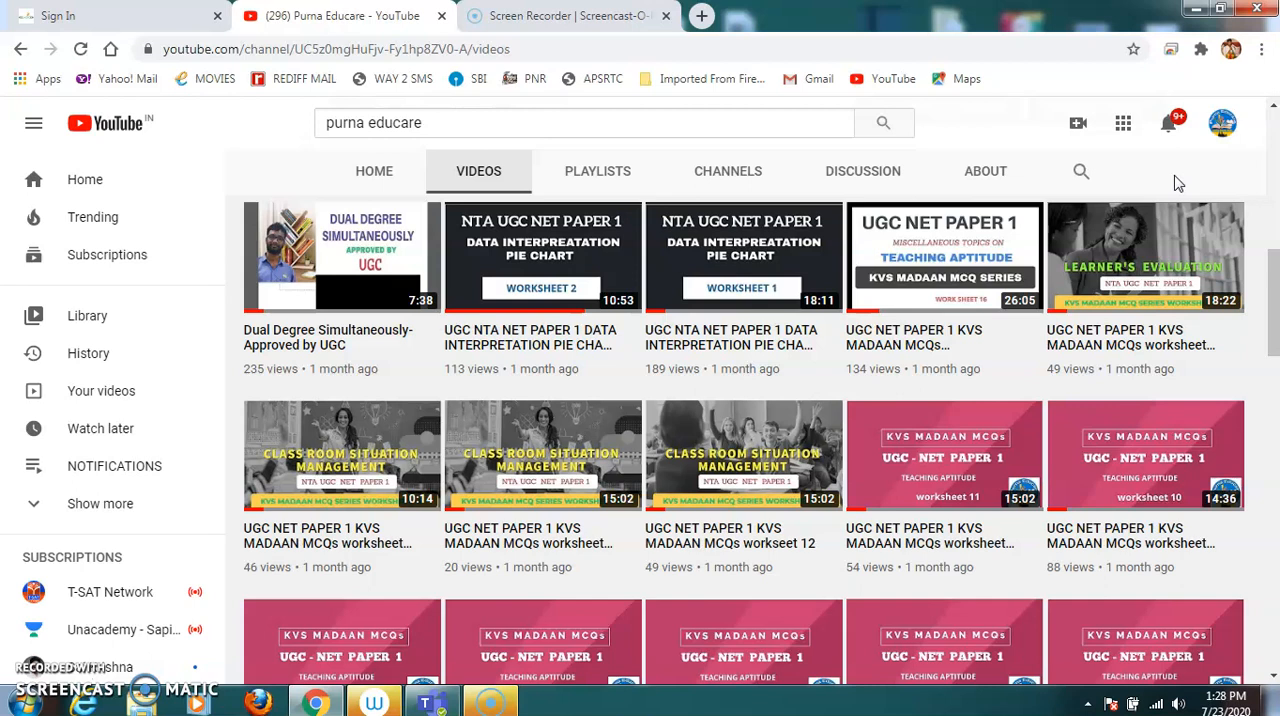
pyautogui.moveTo(25, 642)
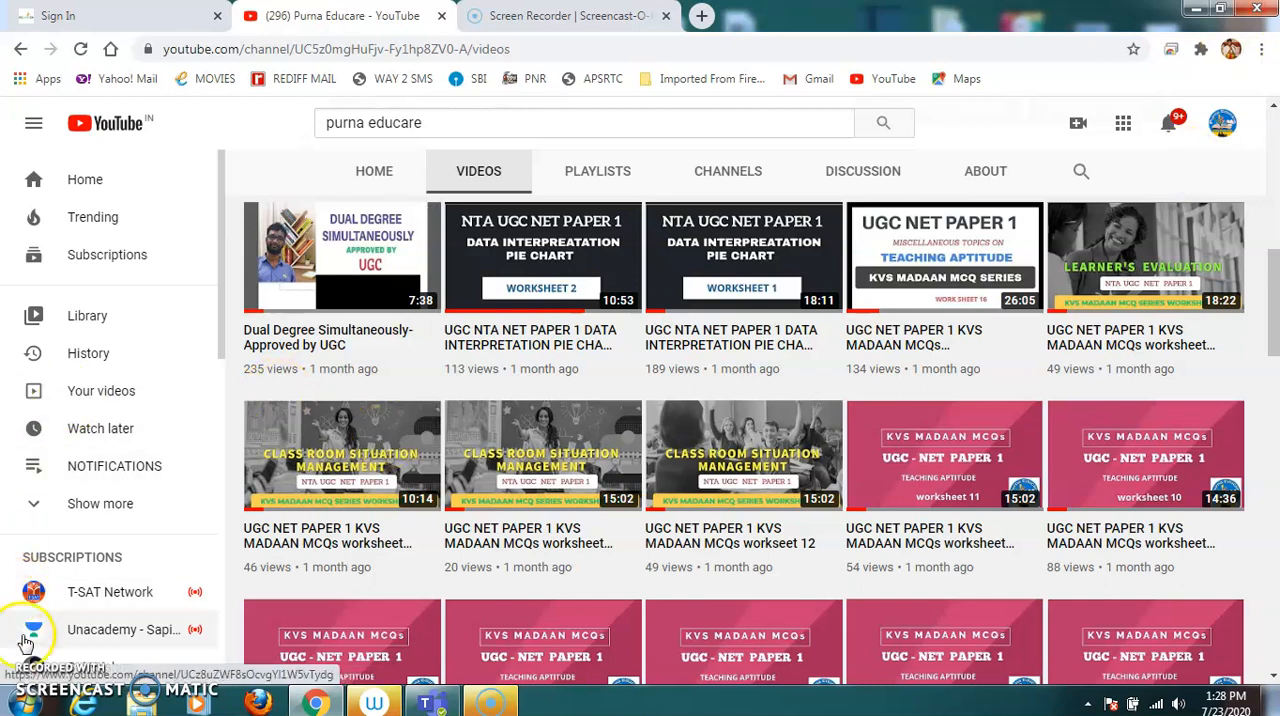